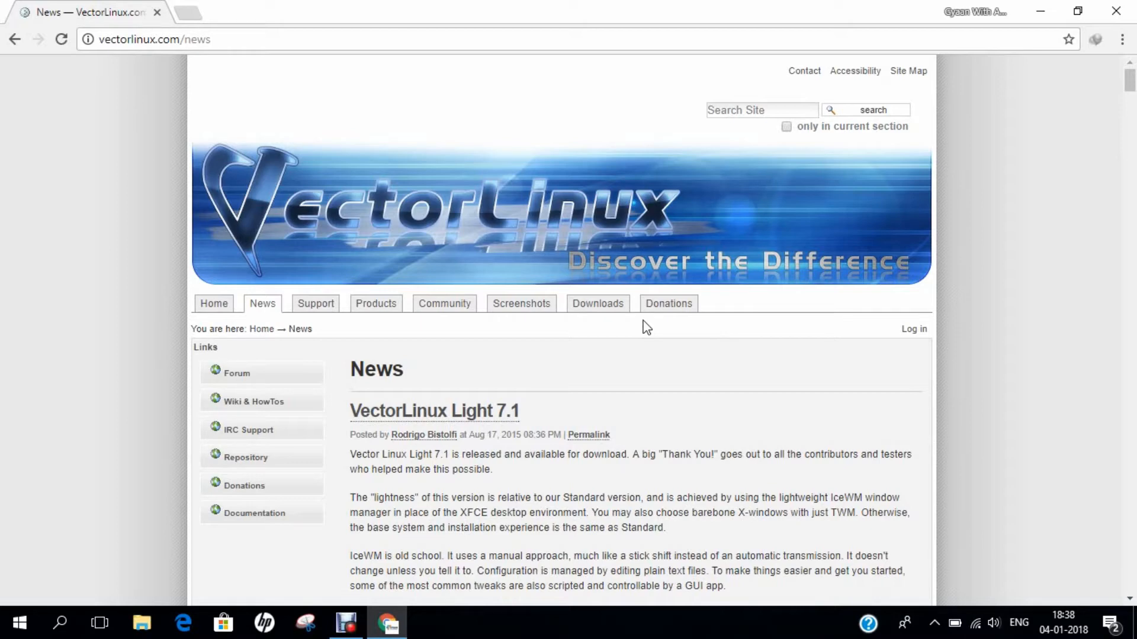
mouse_move(598, 341)
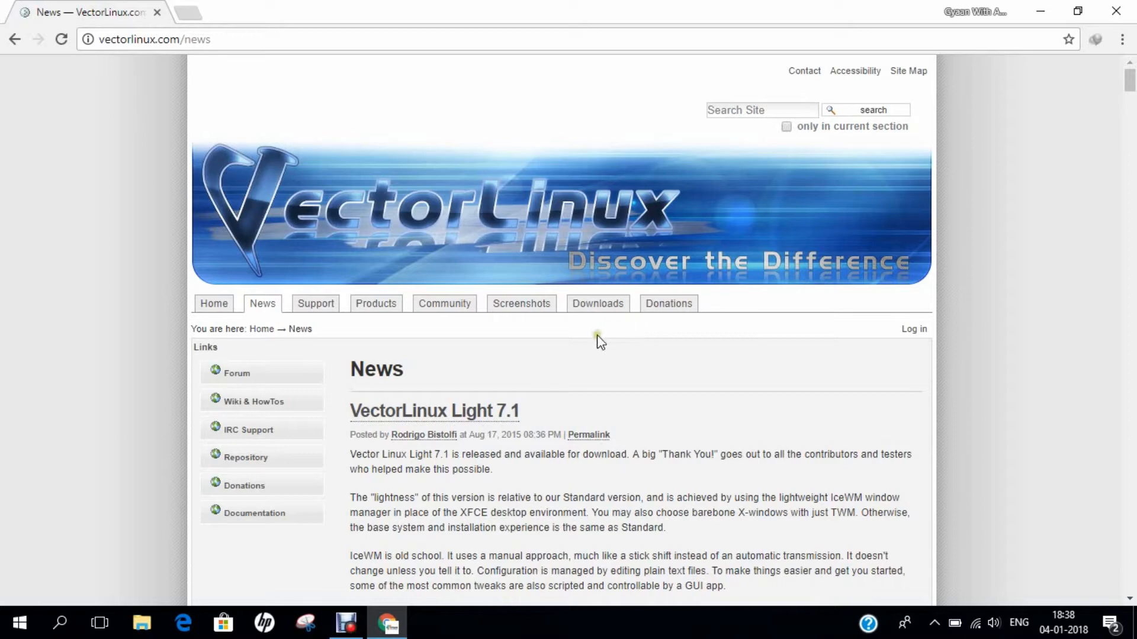
mouse_move(597, 341)
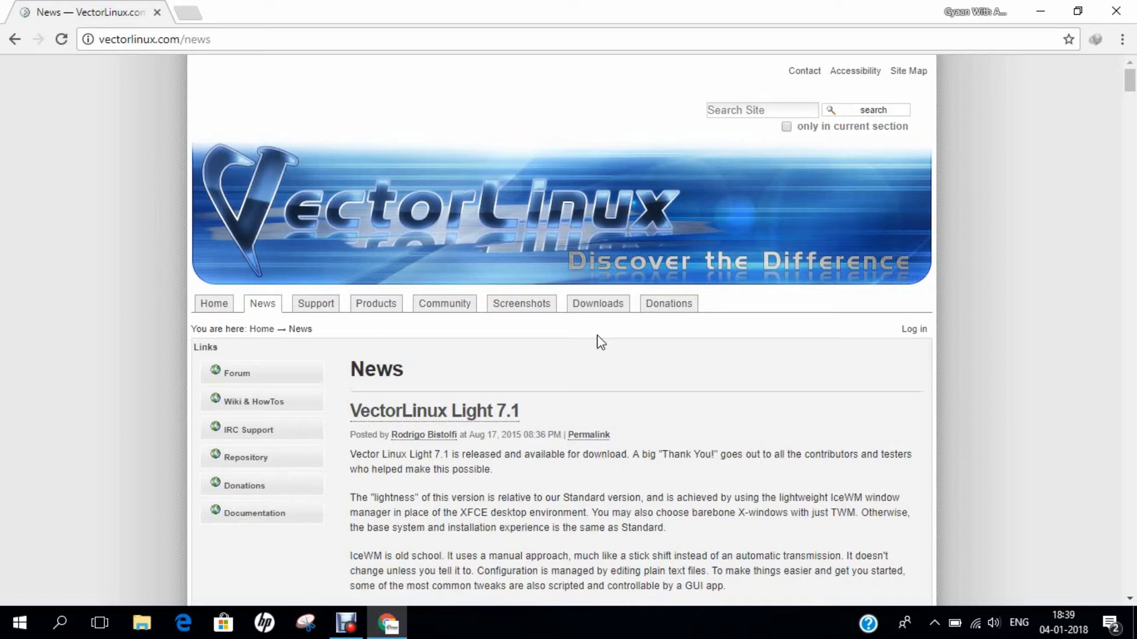
mouse_move(503, 297)
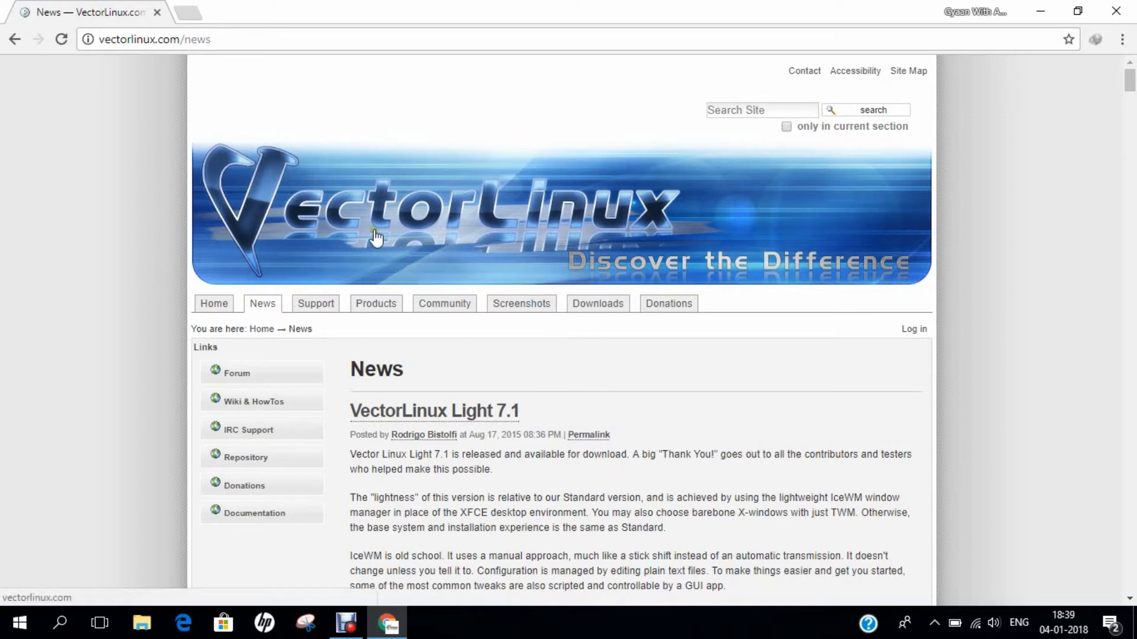
mouse_move(227, 78)
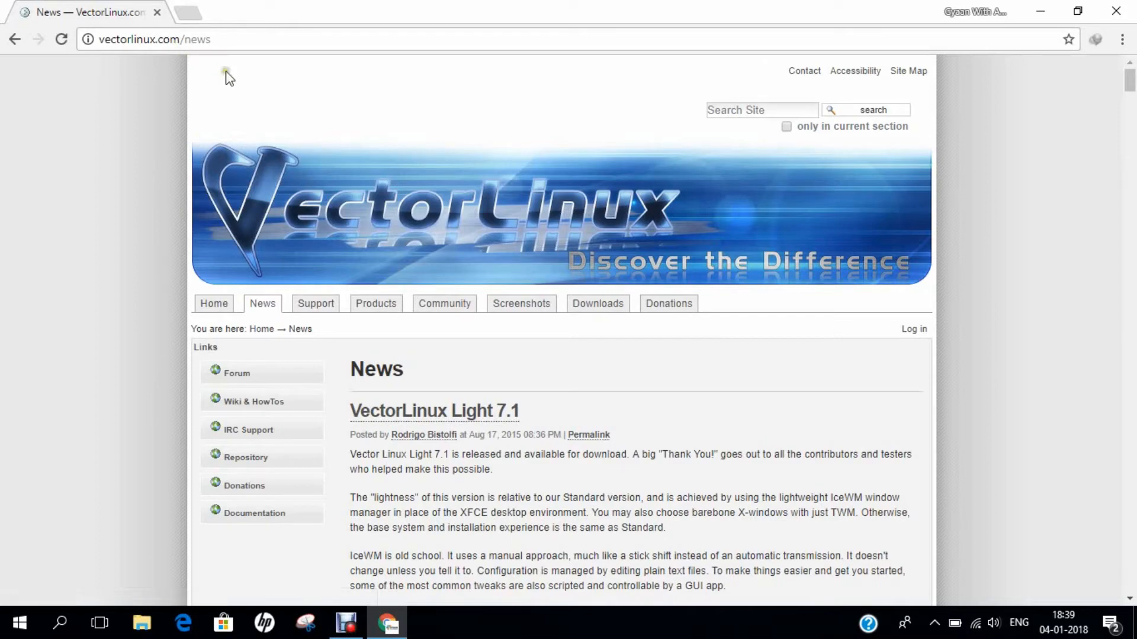
- Visit the VectorLinux Downloads and Support pages, then minimize Chrome to reveal the desktop
scroll("down", 3)
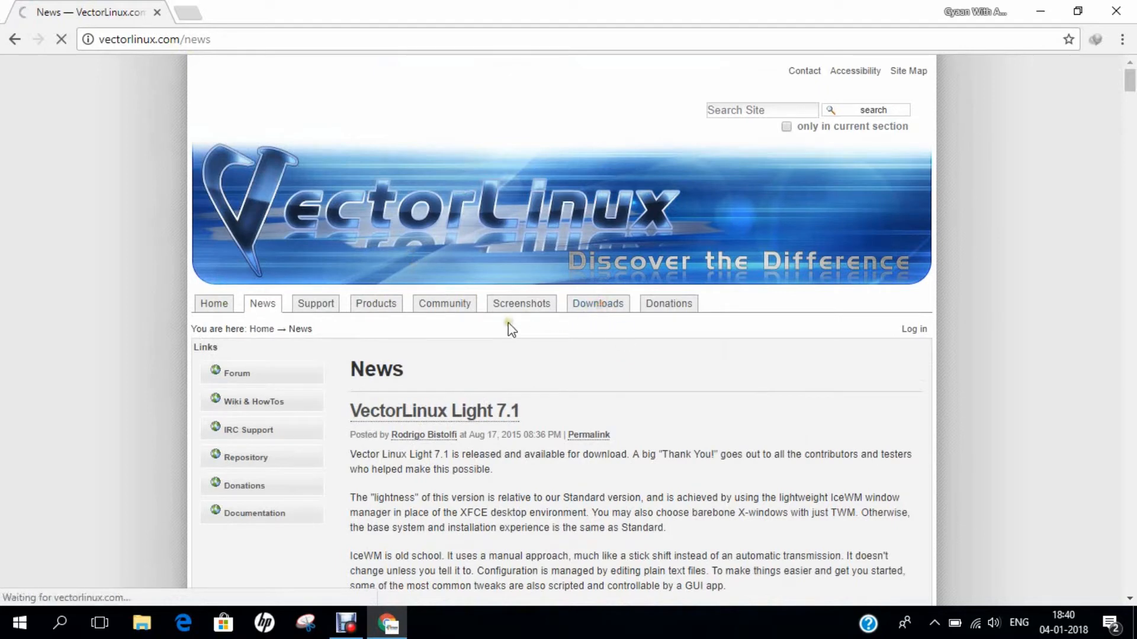
left_click(597, 303)
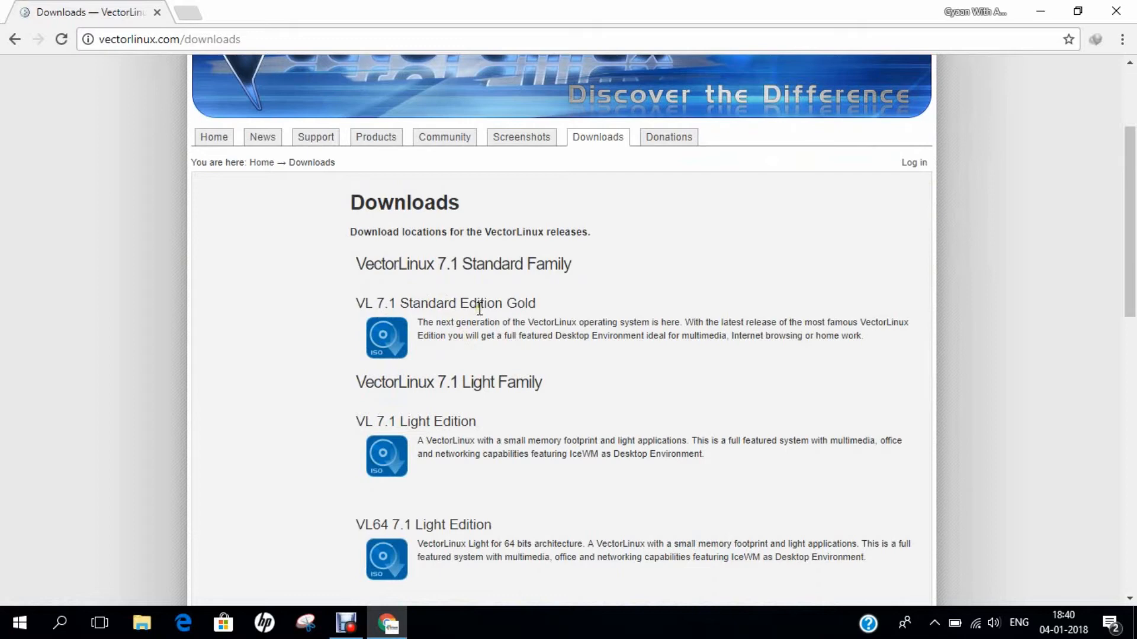
mouse_move(386, 337)
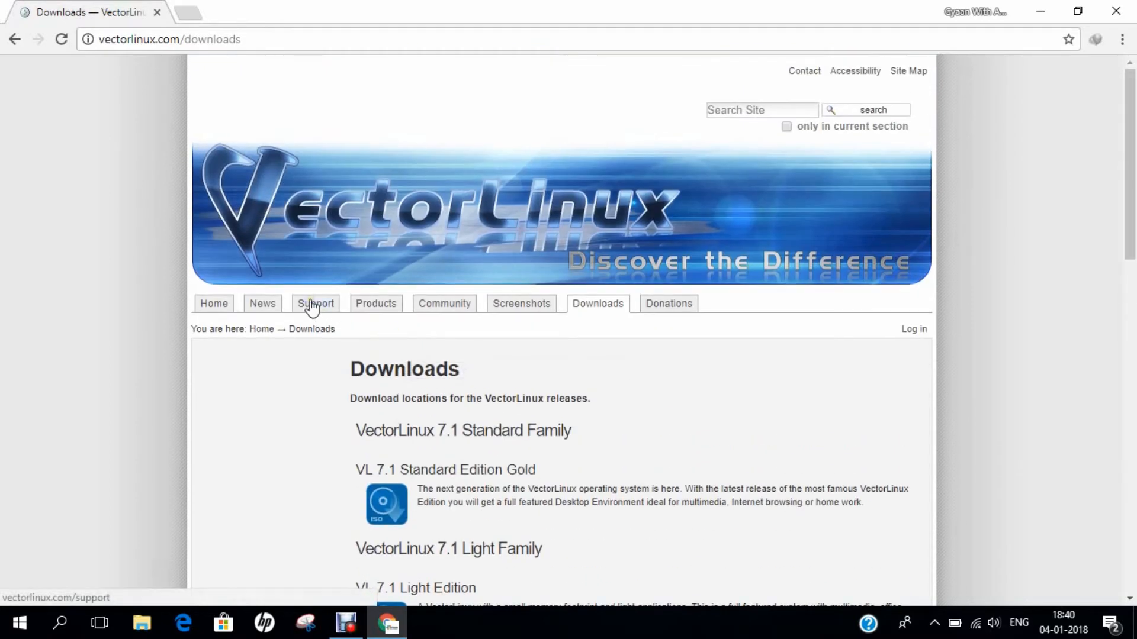
left_click(315, 303)
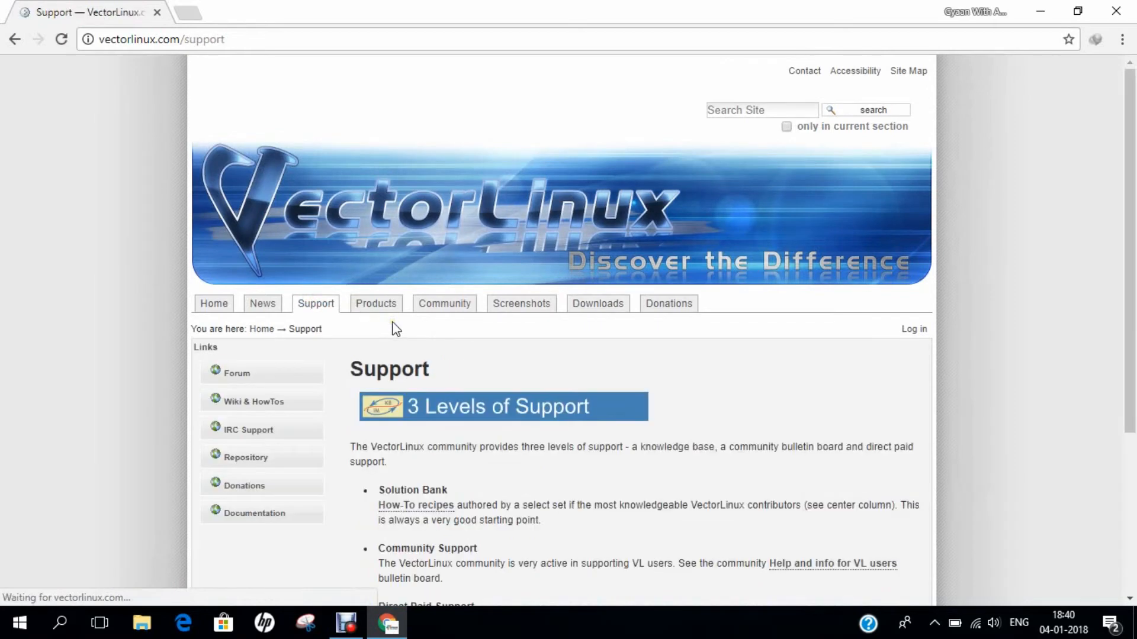
scroll("down", 3)
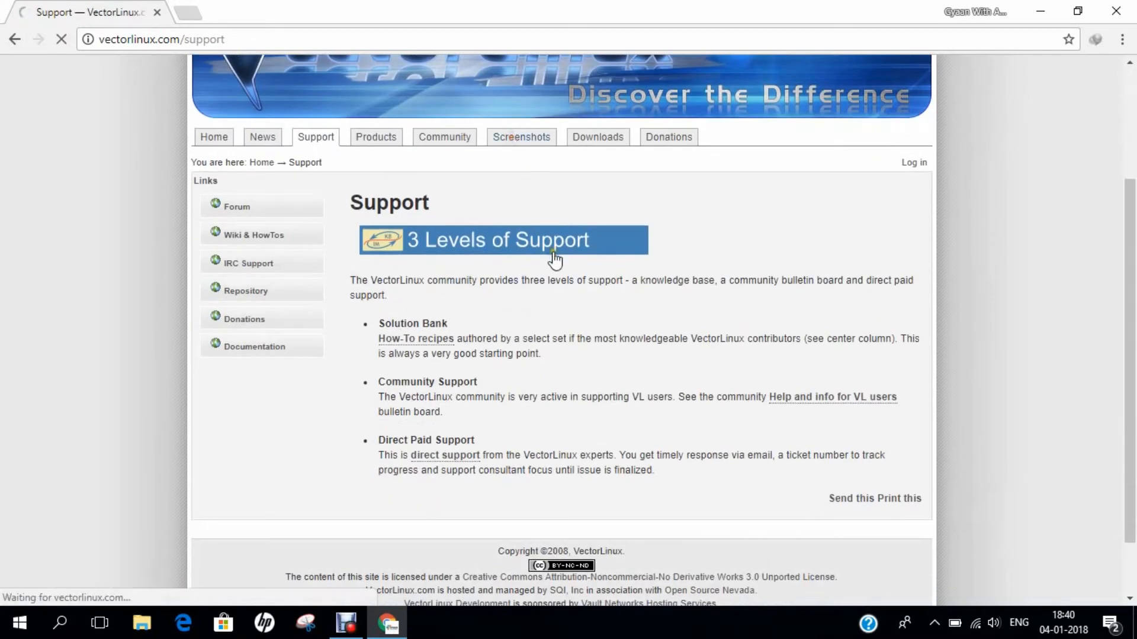
left_click(521, 136)
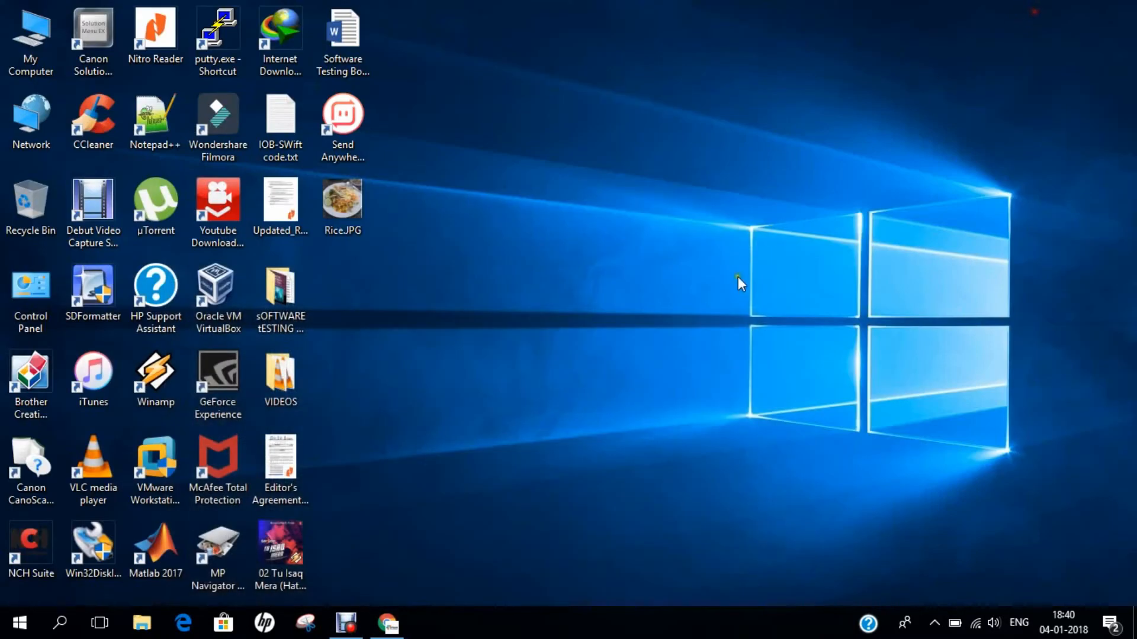
- Launch VirtualBox and create a new VM named Vector Linux, version Linux 2.6 / 3.x / 4.x (64-bit)
left_click(218, 297)
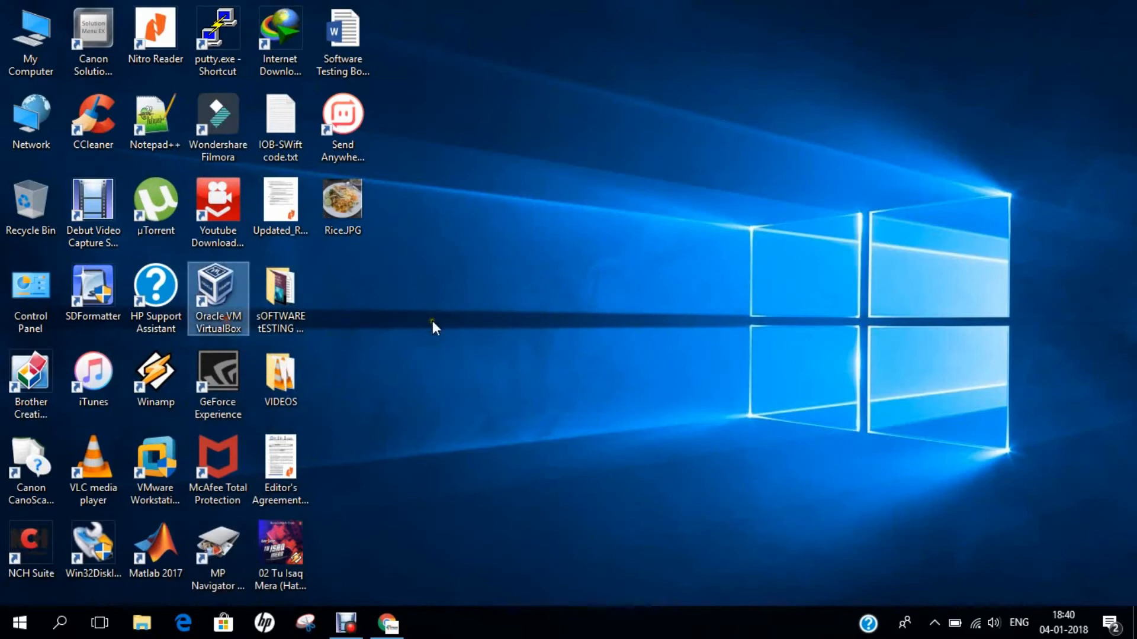
double_click(218, 297)
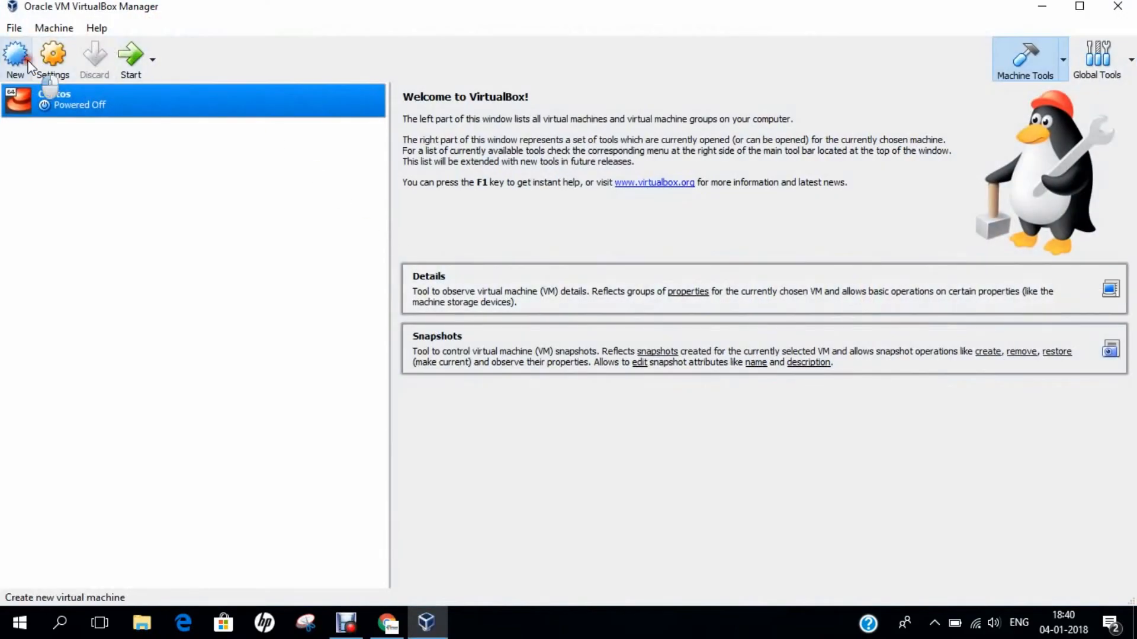
left_click(16, 58)
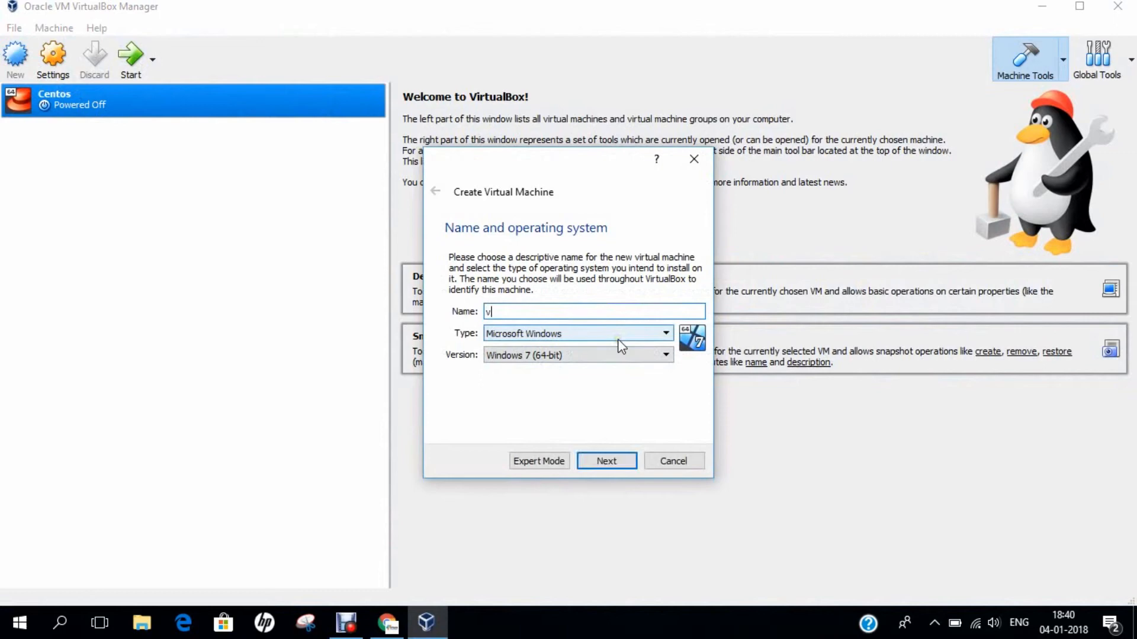
type("ector Linux")
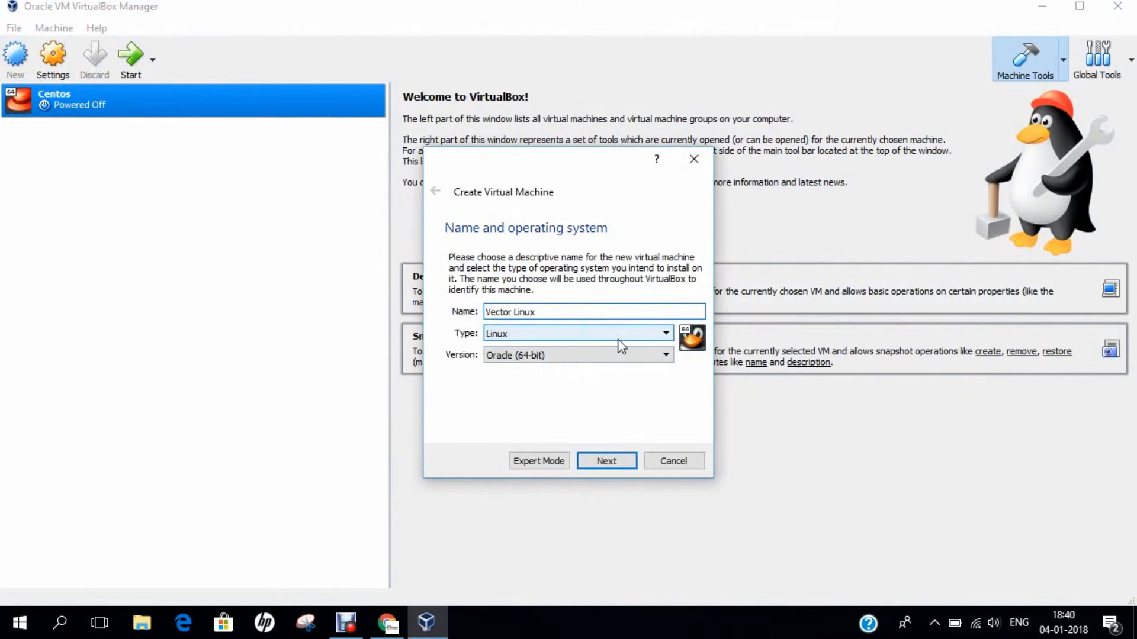
left_click(577, 356)
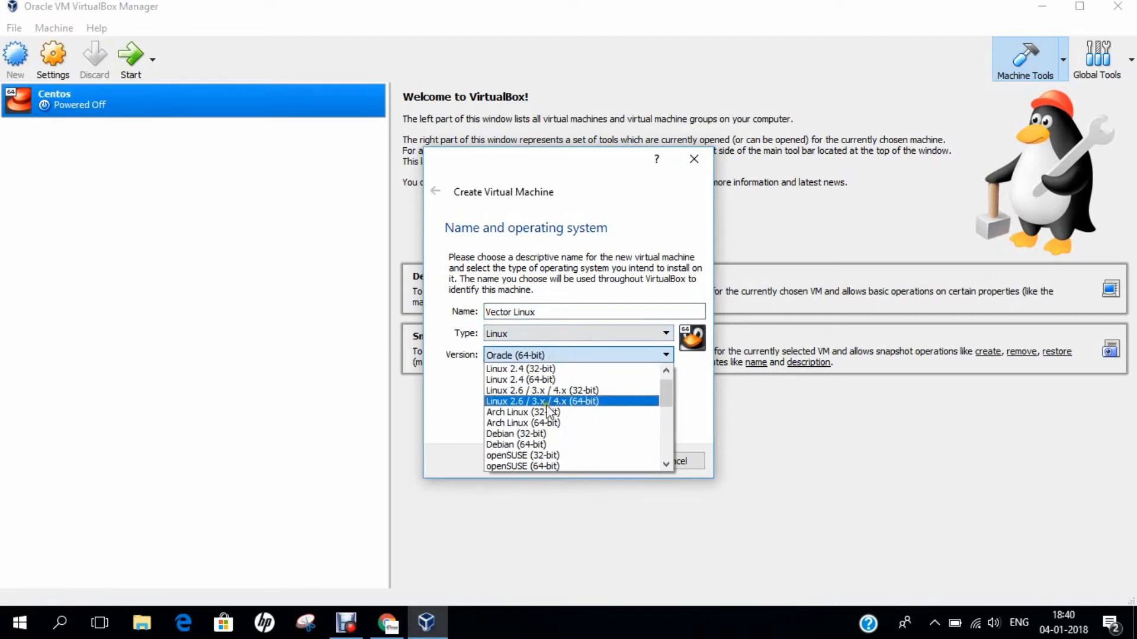
mouse_move(580, 410)
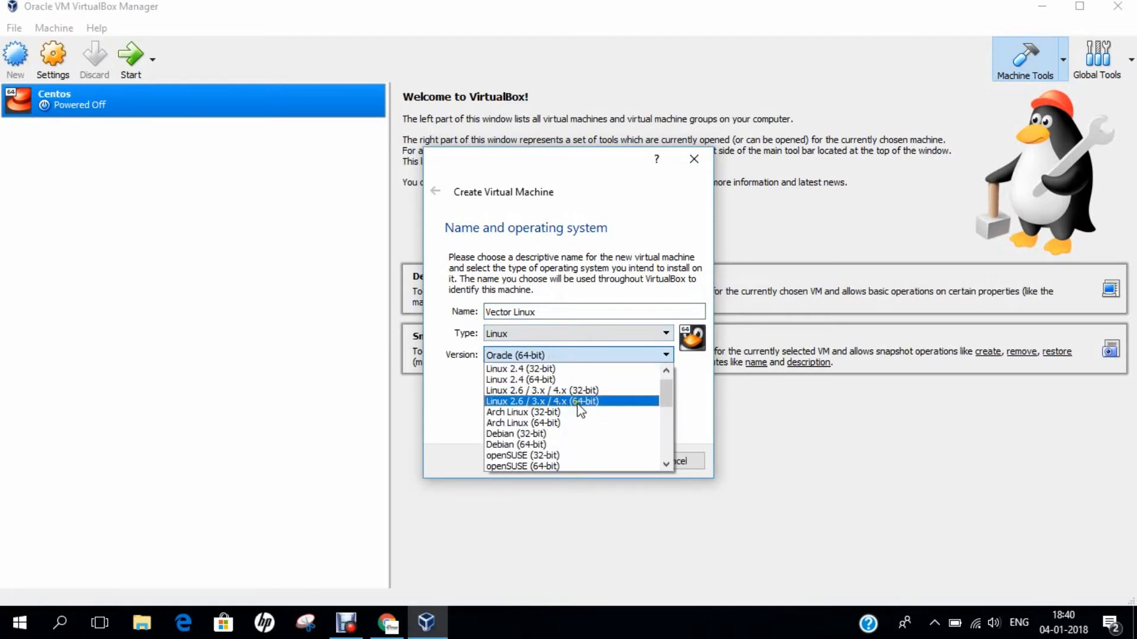
left_click(541, 401)
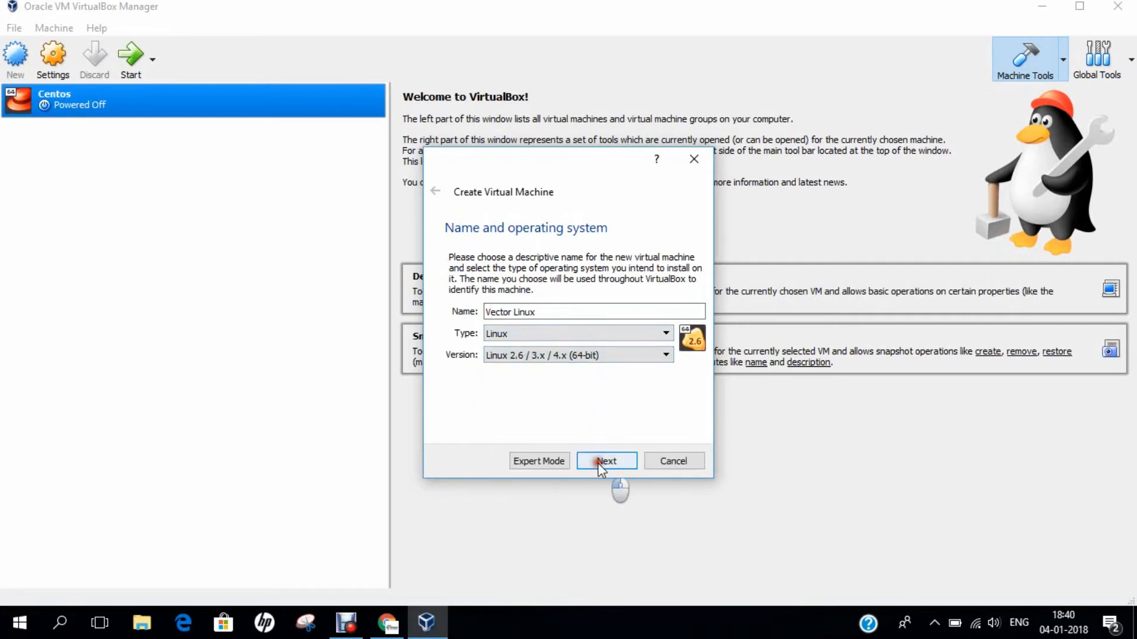
- Accept default memory and create the machine with a new 16 GB VDI virtual hard disk
left_click(606, 461)
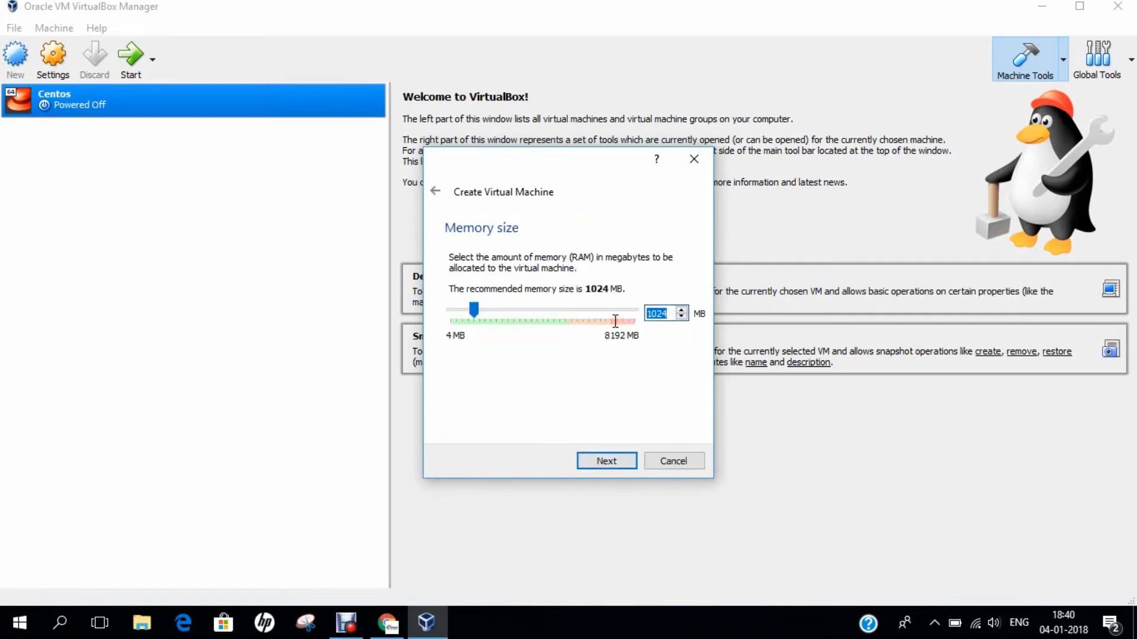
left_click(606, 461)
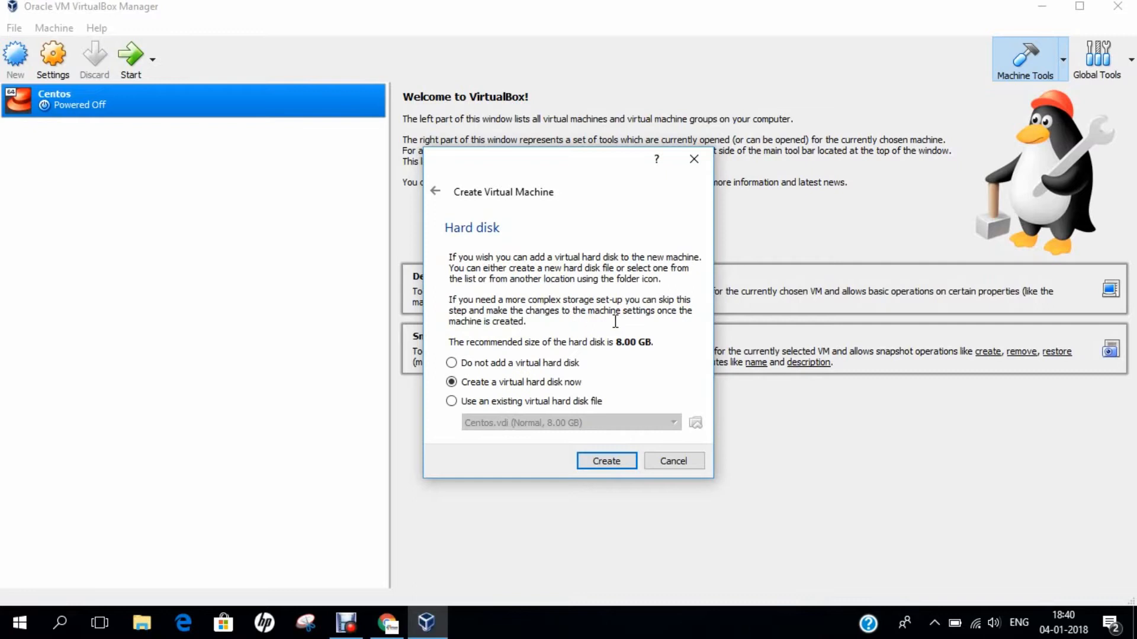
left_click(606, 461)
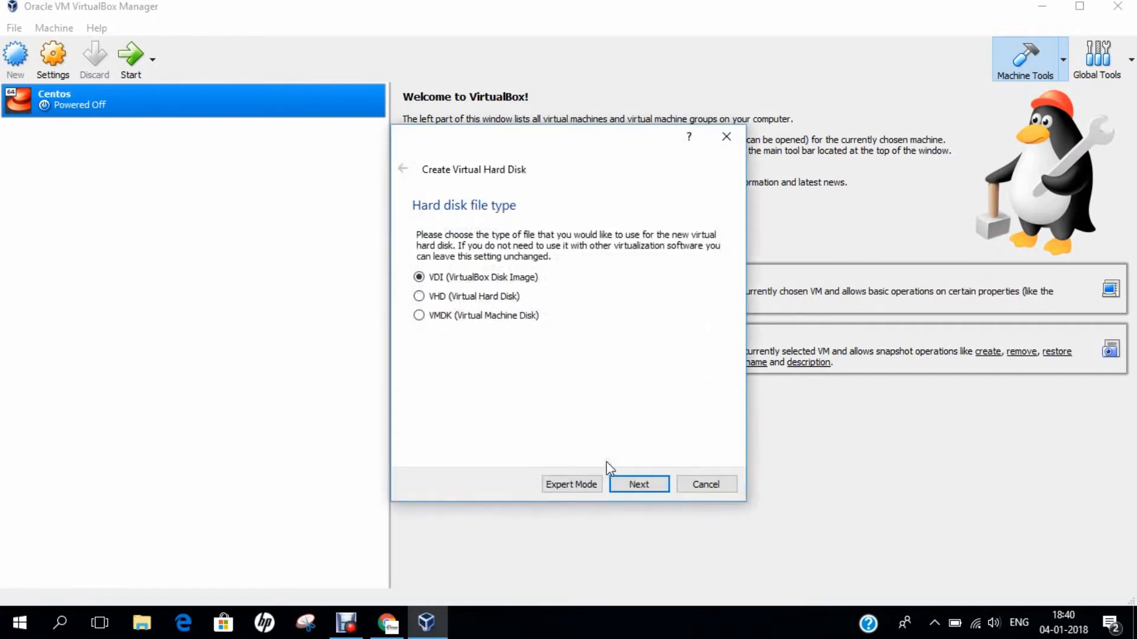
left_click(639, 484)
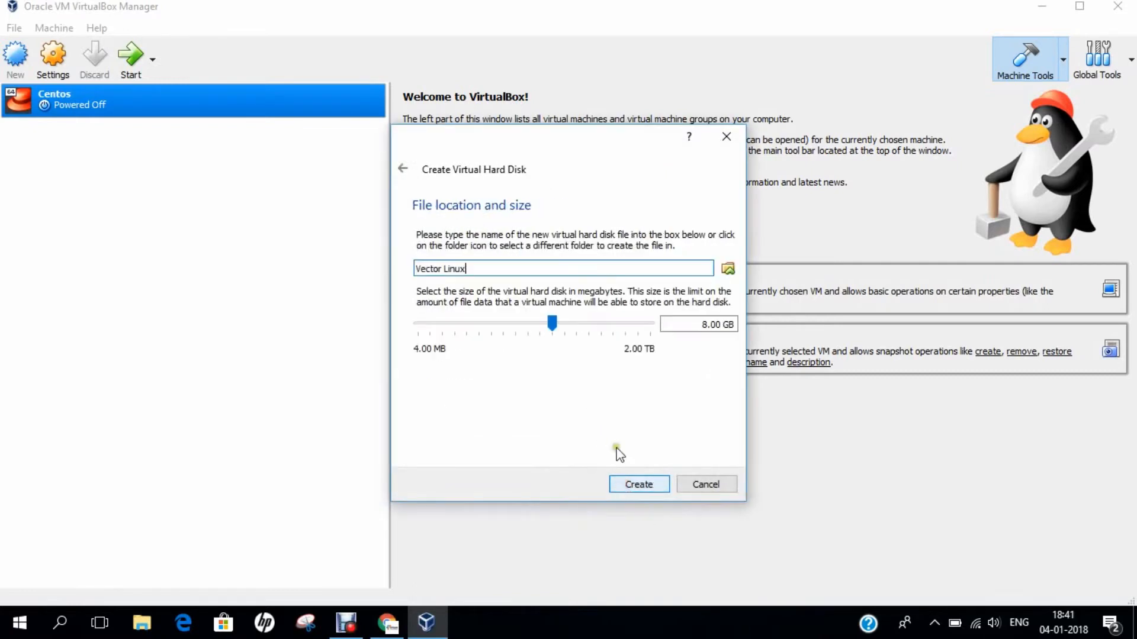
left_click_drag(551, 325, 565, 324)
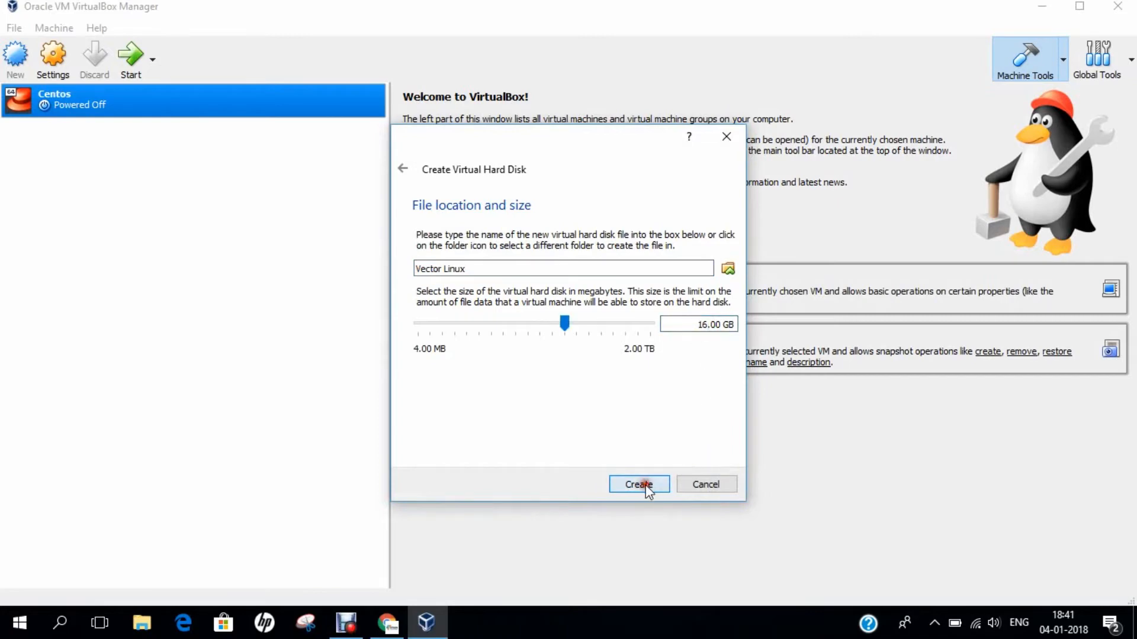
left_click(639, 484)
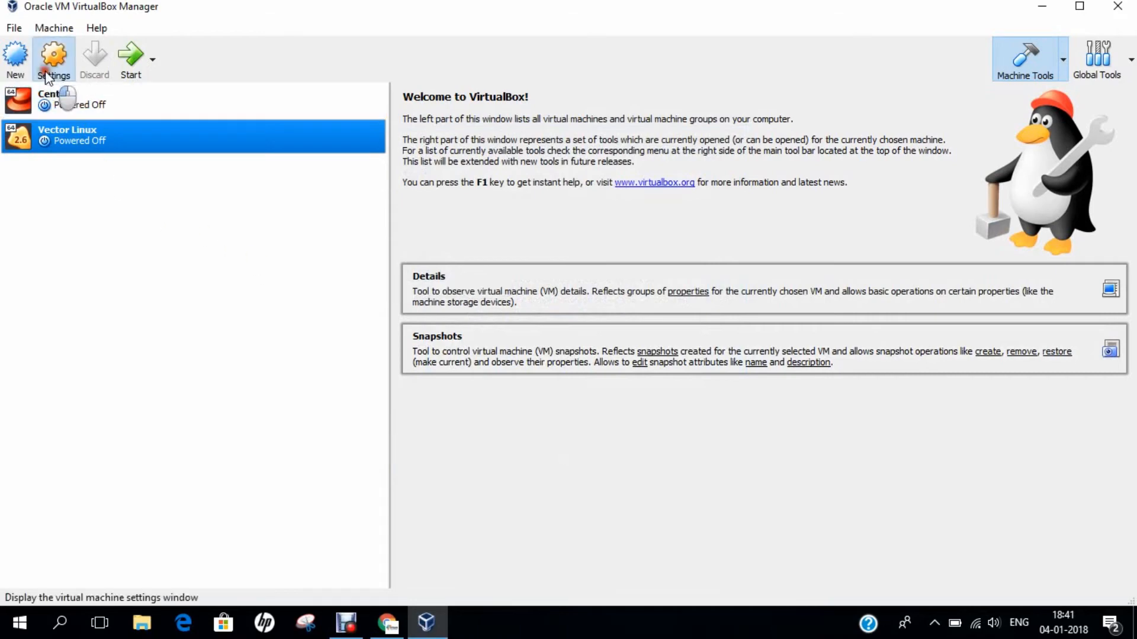
- Set the Vector Linux VM's shared clipboard to bidirectional and put the hard disk first in boot order
left_click(52, 59)
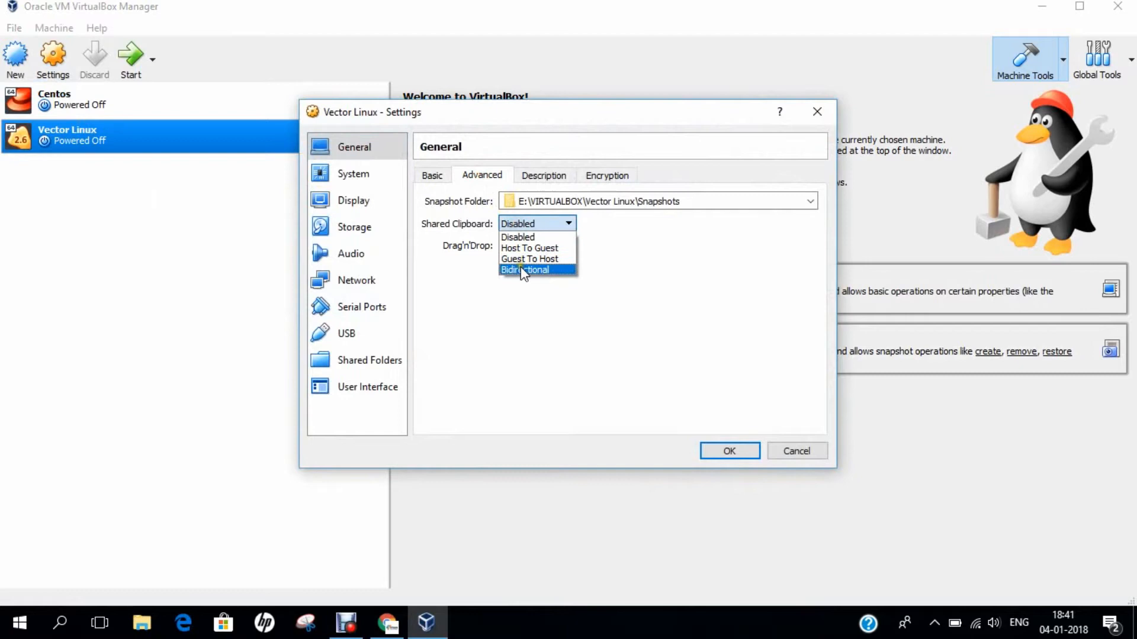
left_click(525, 270)
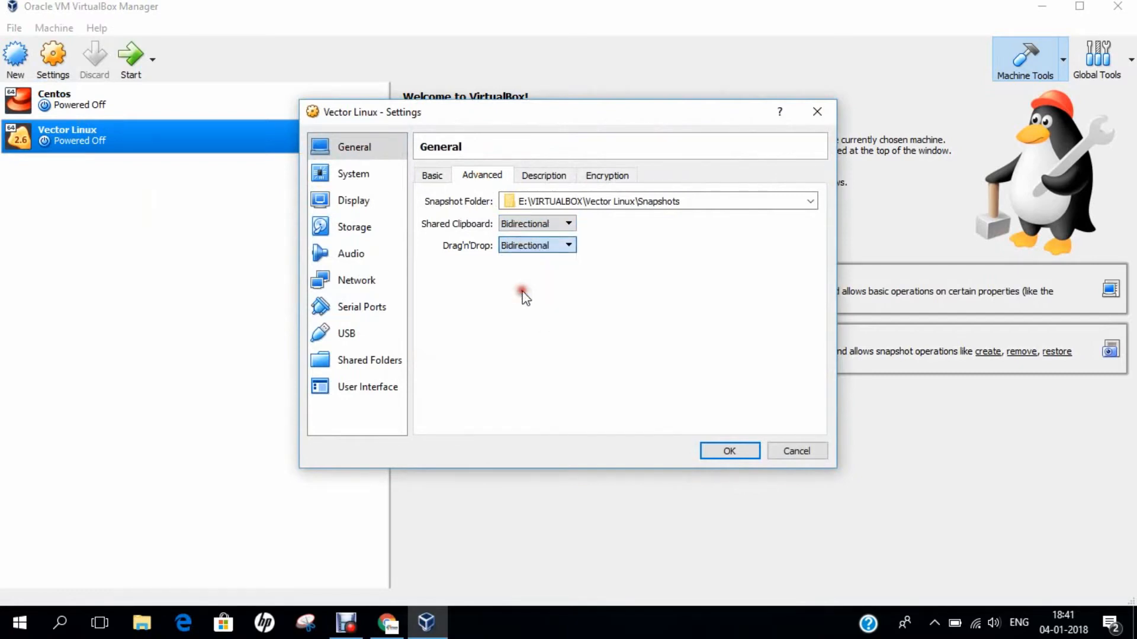
left_click(353, 172)
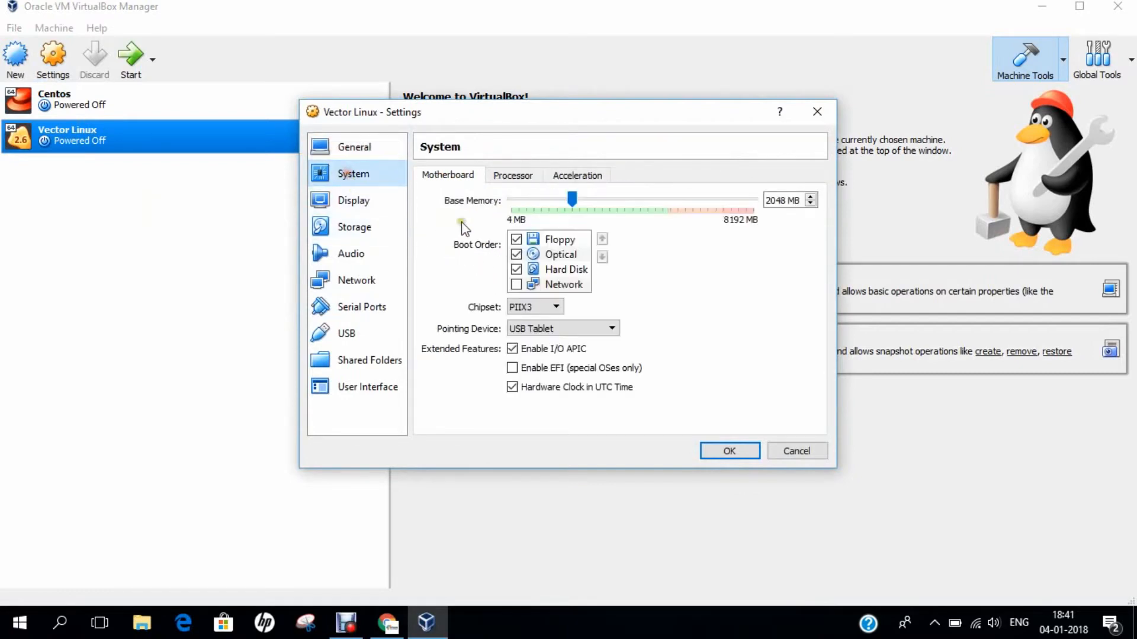
left_click(516, 239)
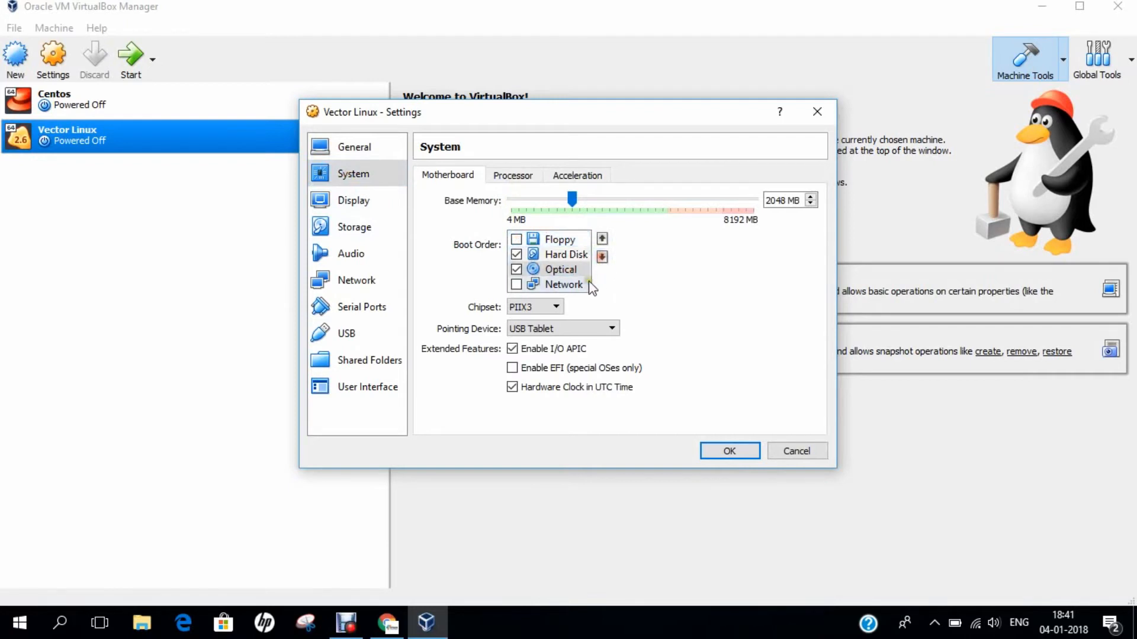
mouse_move(591, 286)
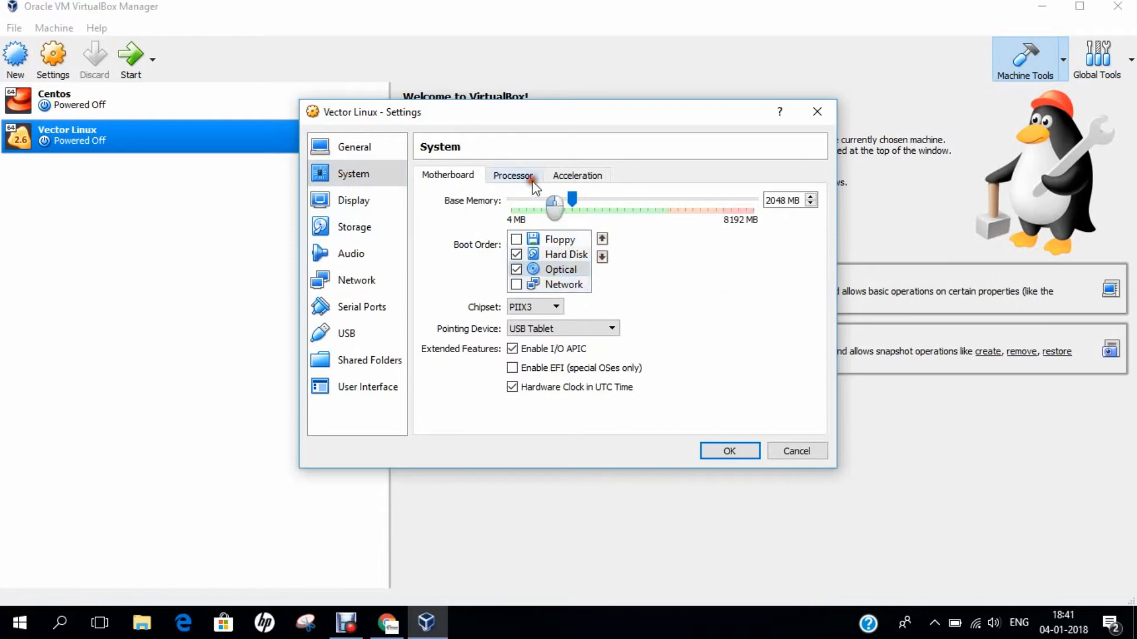
- Give the VM two processors with PAE/NX enabled
left_click(513, 175)
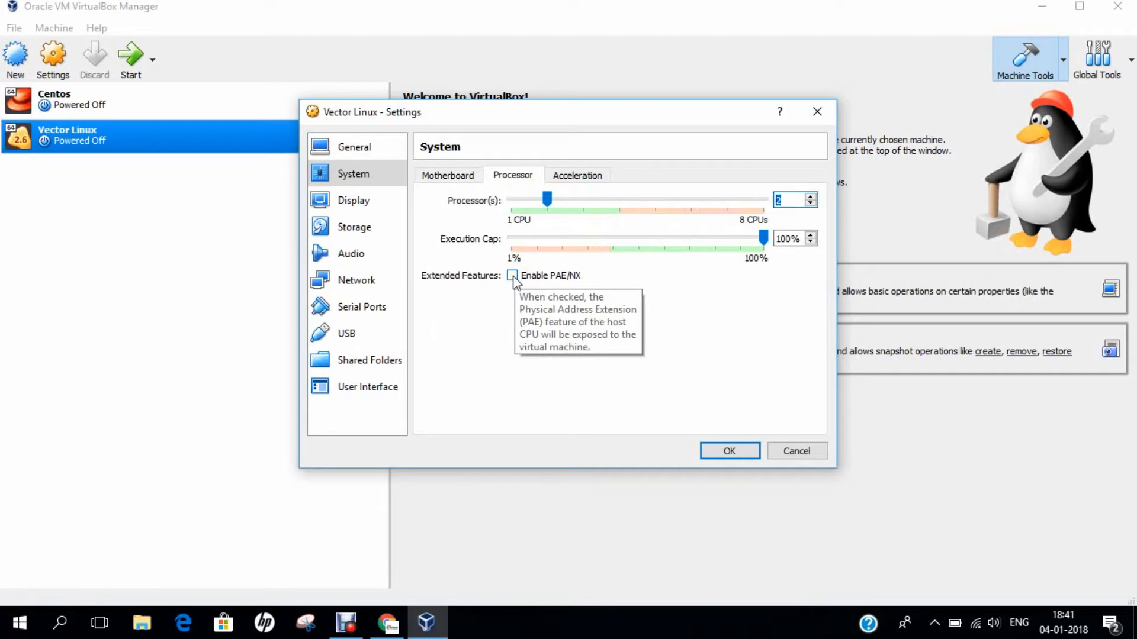
left_click(511, 276)
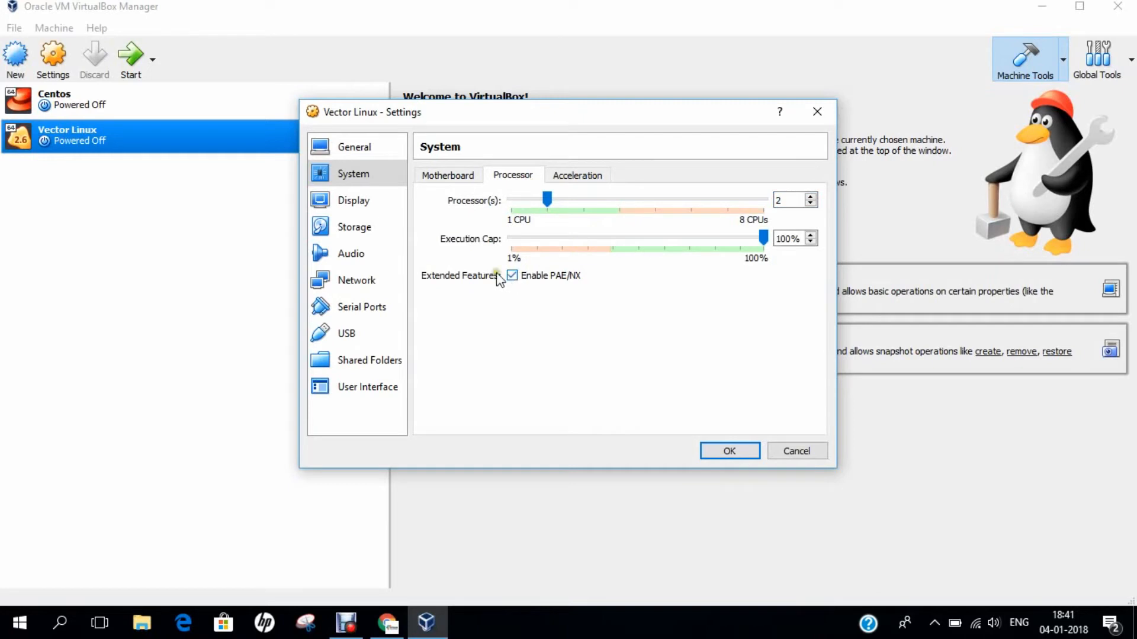
left_click(354, 227)
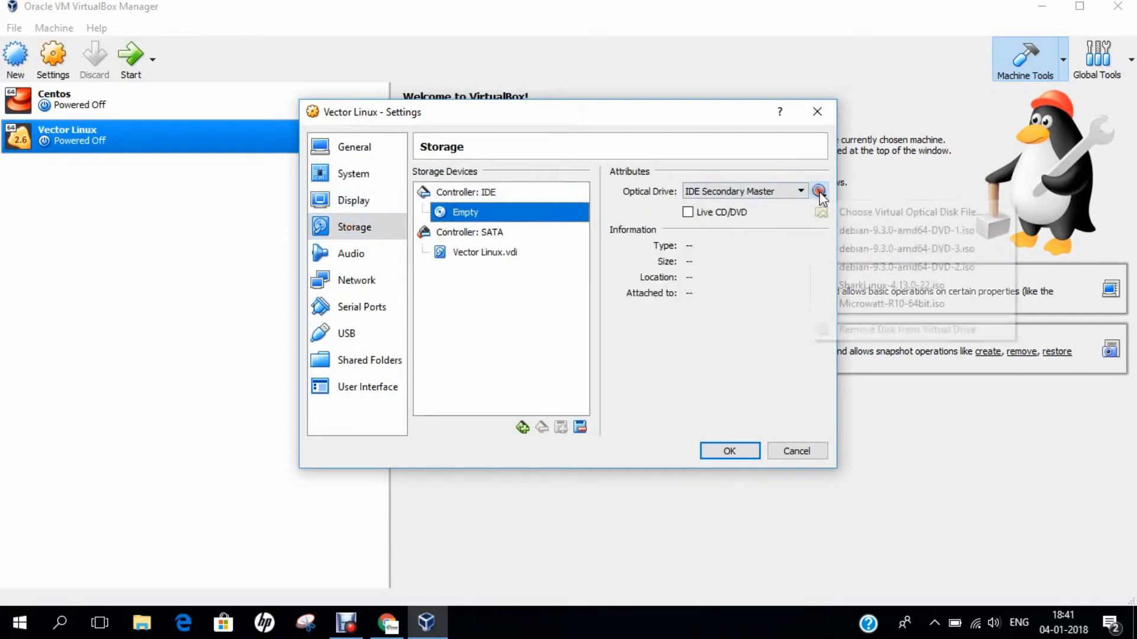
- Attach VL-7.1-STD-FINAL.iso to the VM's optical drive and save the settings
left_click(819, 195)
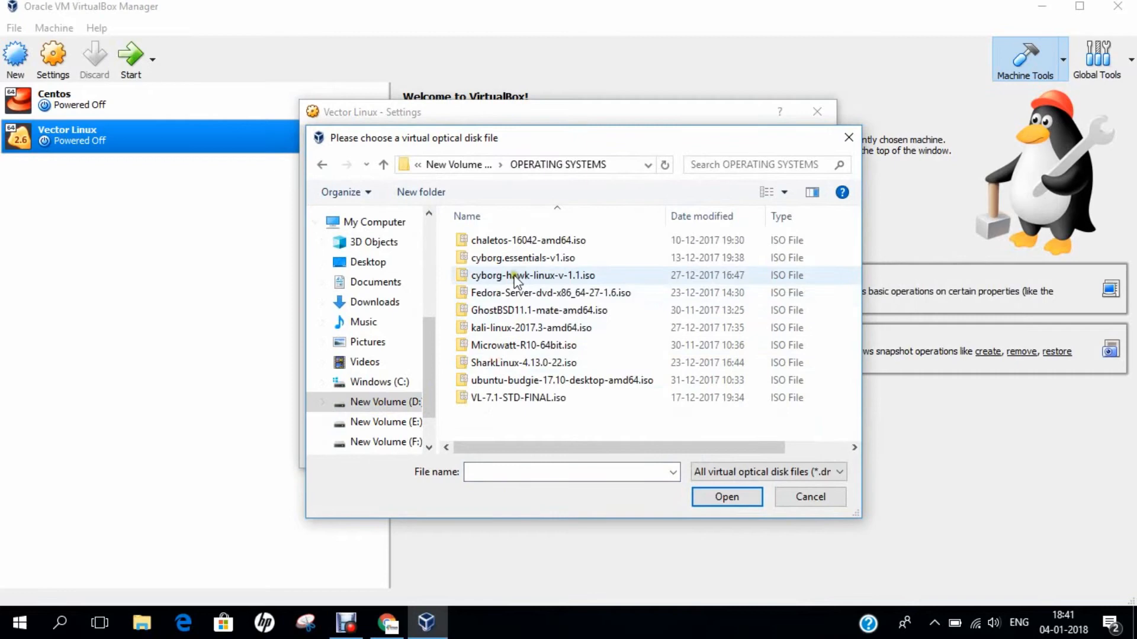
mouse_move(483, 405)
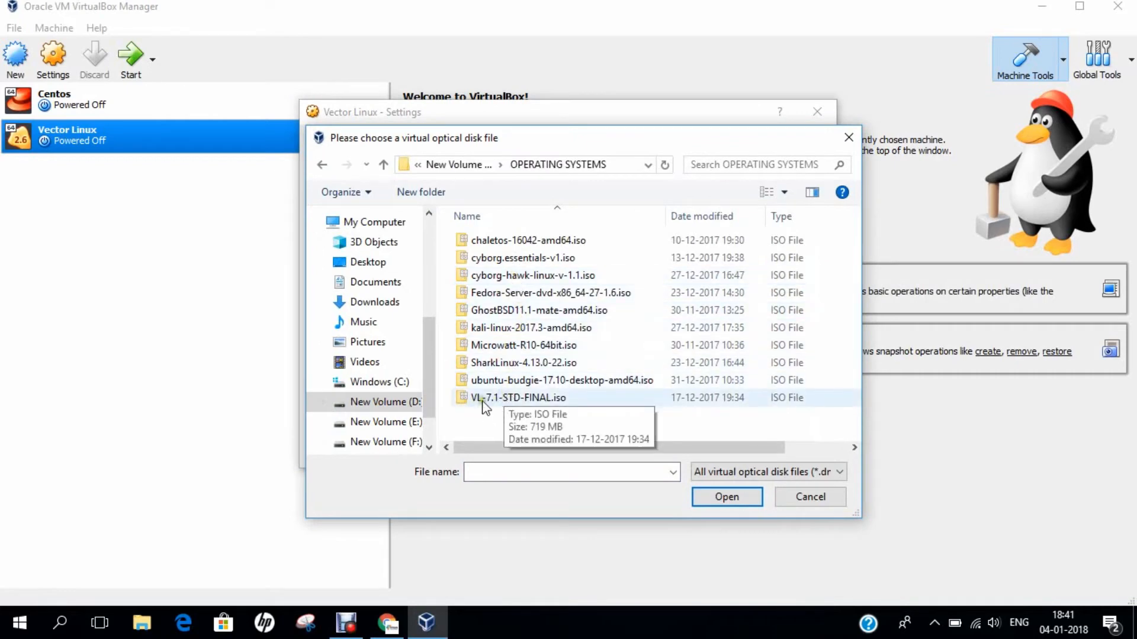
right_click(518, 397)
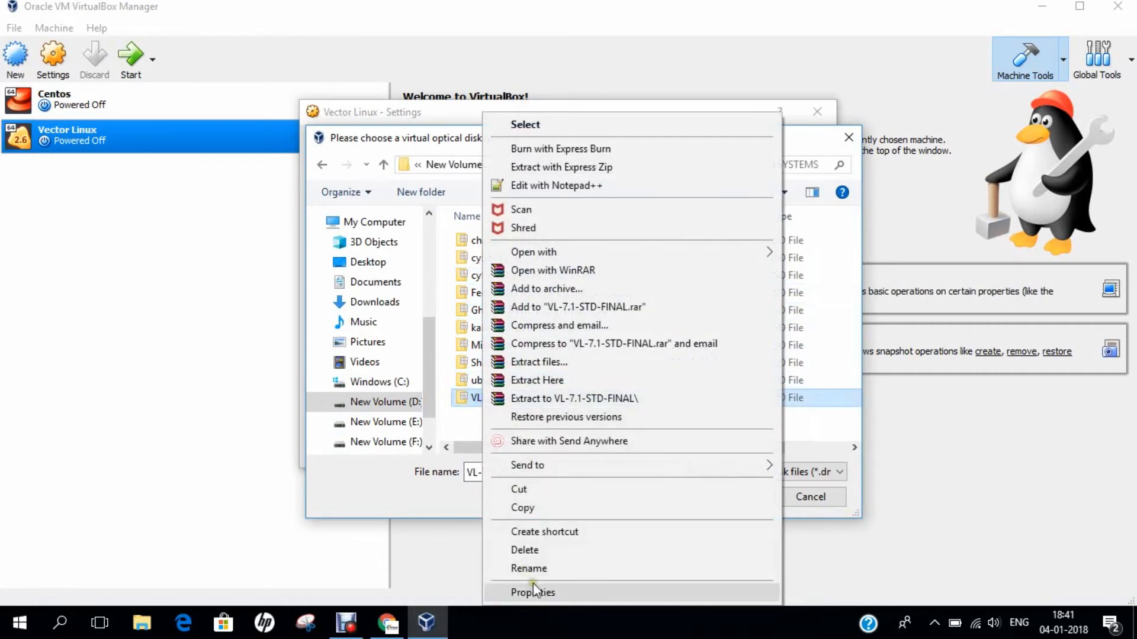
left_click(533, 592)
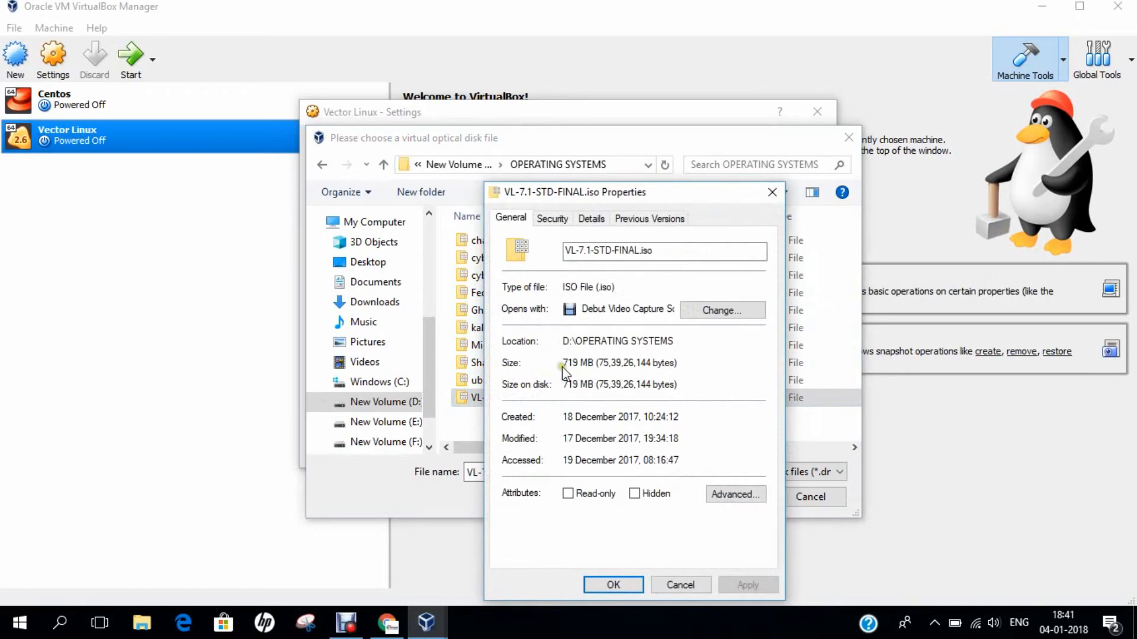
double_click(569, 364)
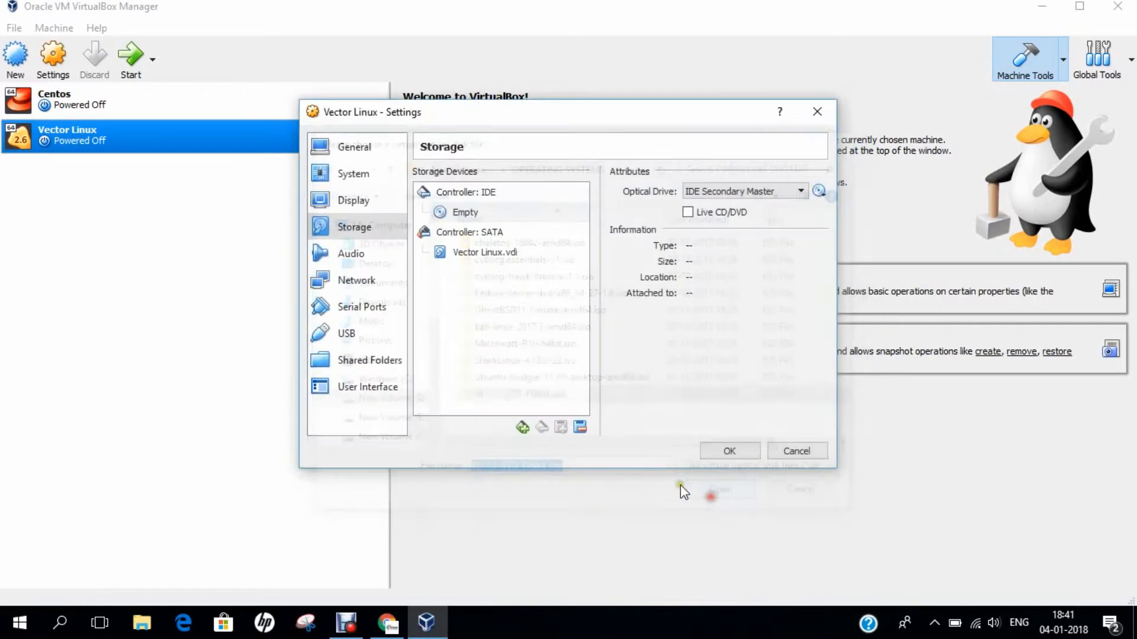
left_click(729, 450)
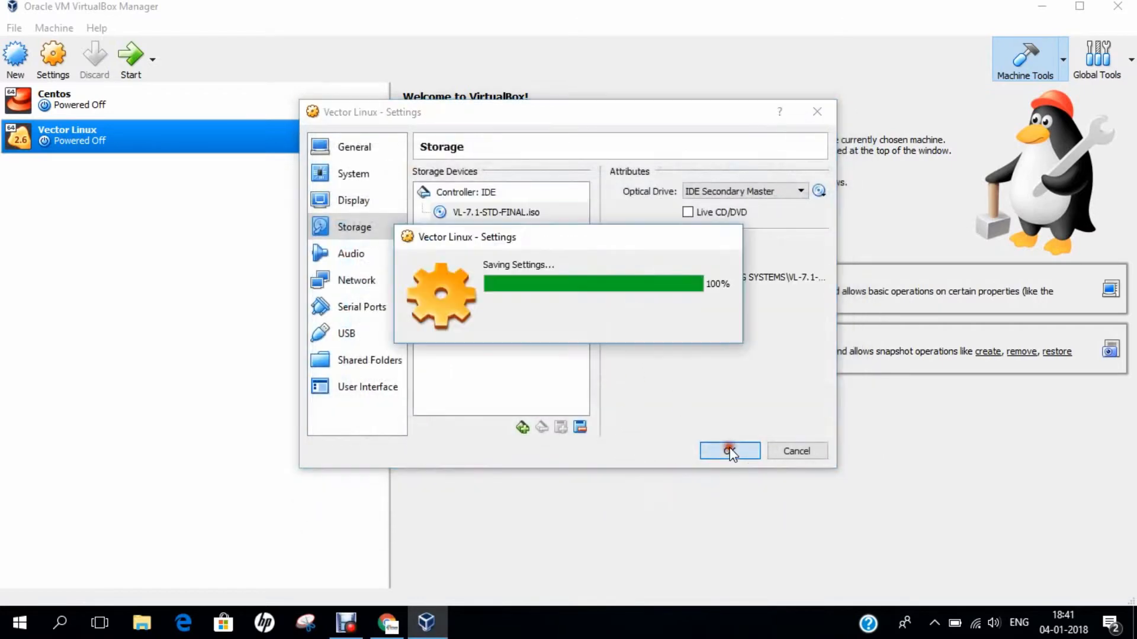
left_click(730, 450)
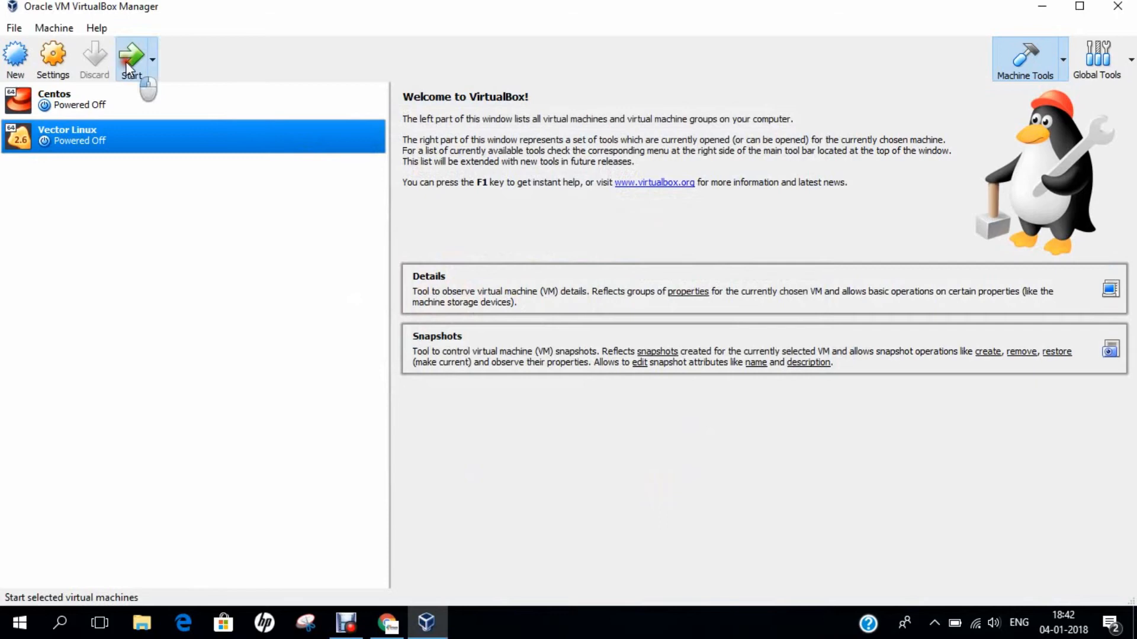
mouse_move(272, 264)
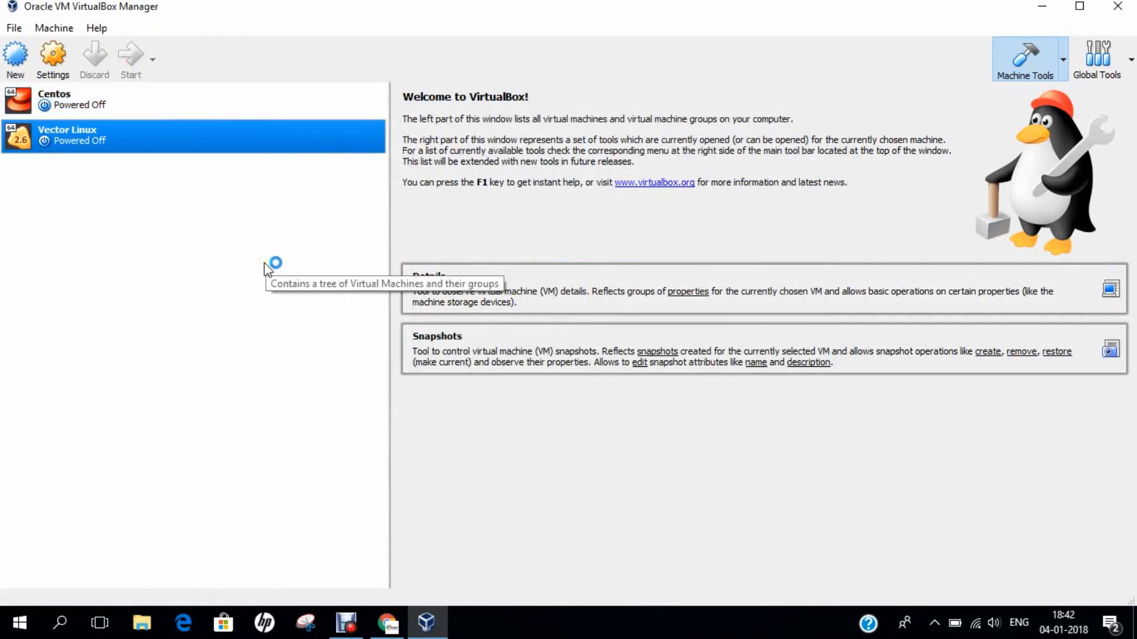
- Start the Vector Linux VM so it boots to the VectorLinux Installer welcome screen
left_click(130, 58)
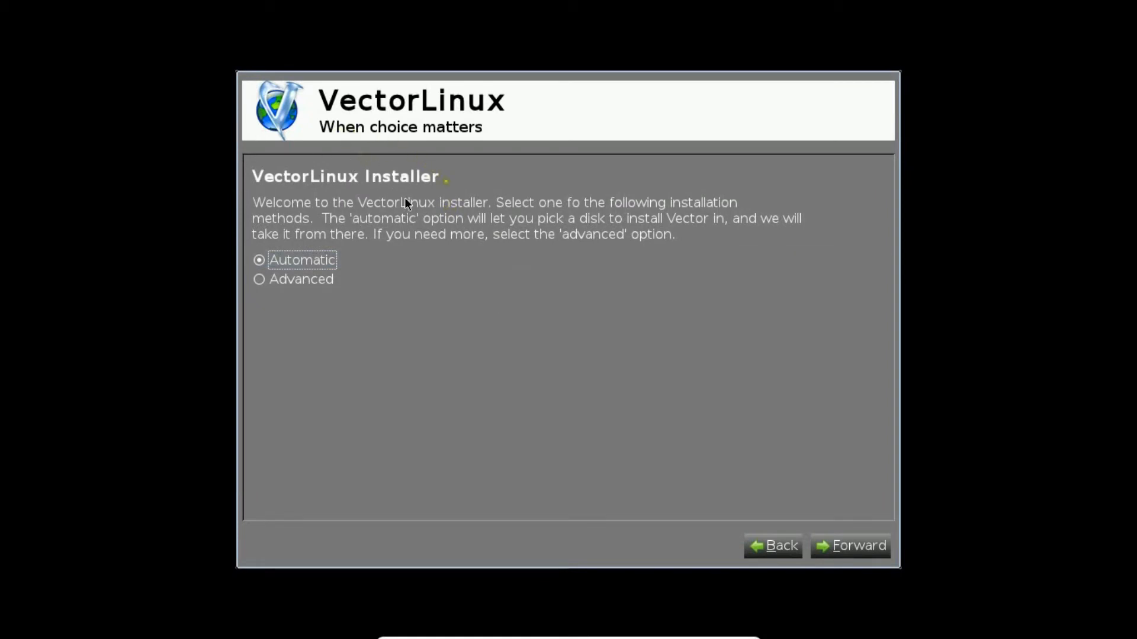
mouse_move(447, 233)
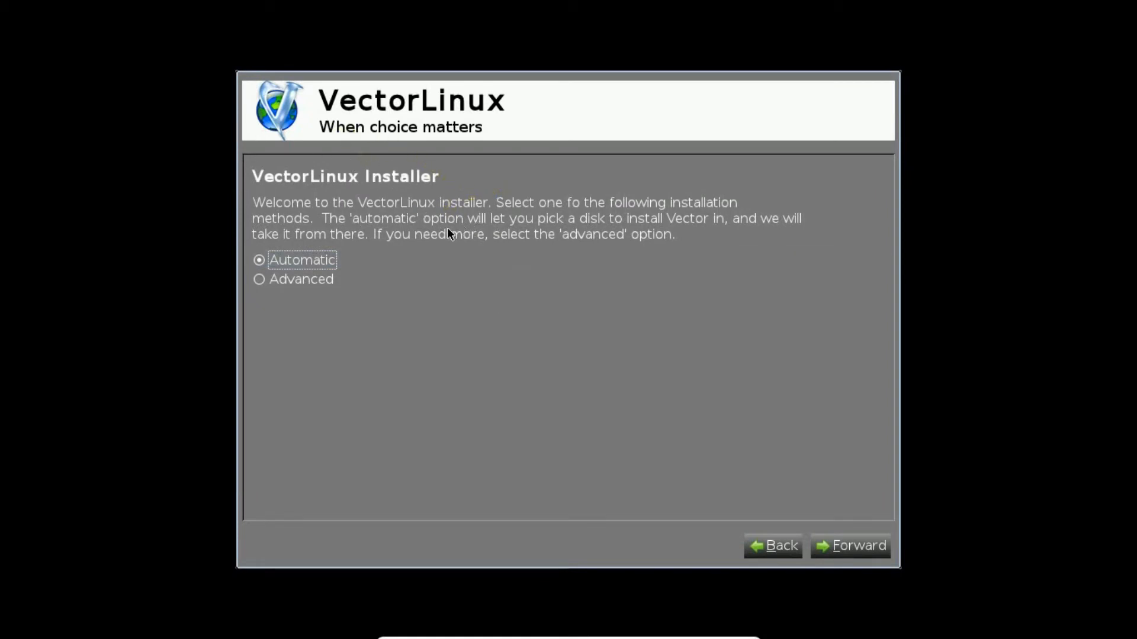
- Choose Automatic installation targeting the ATA VBOX HARDDISK 16.0 GB disk
left_click(302, 259)
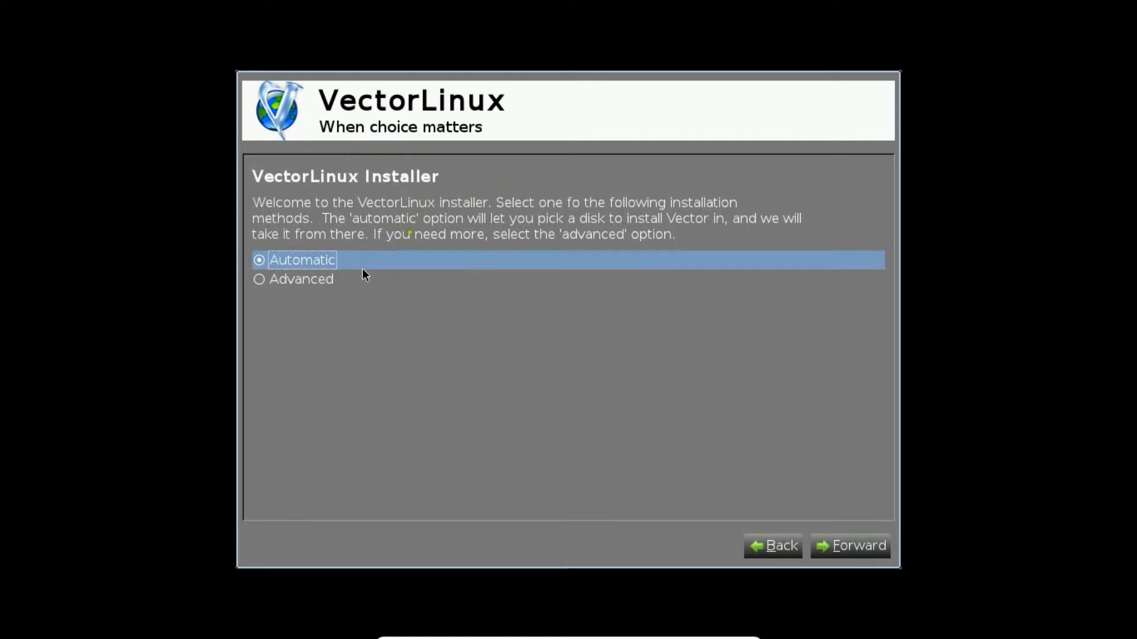
left_click(850, 545)
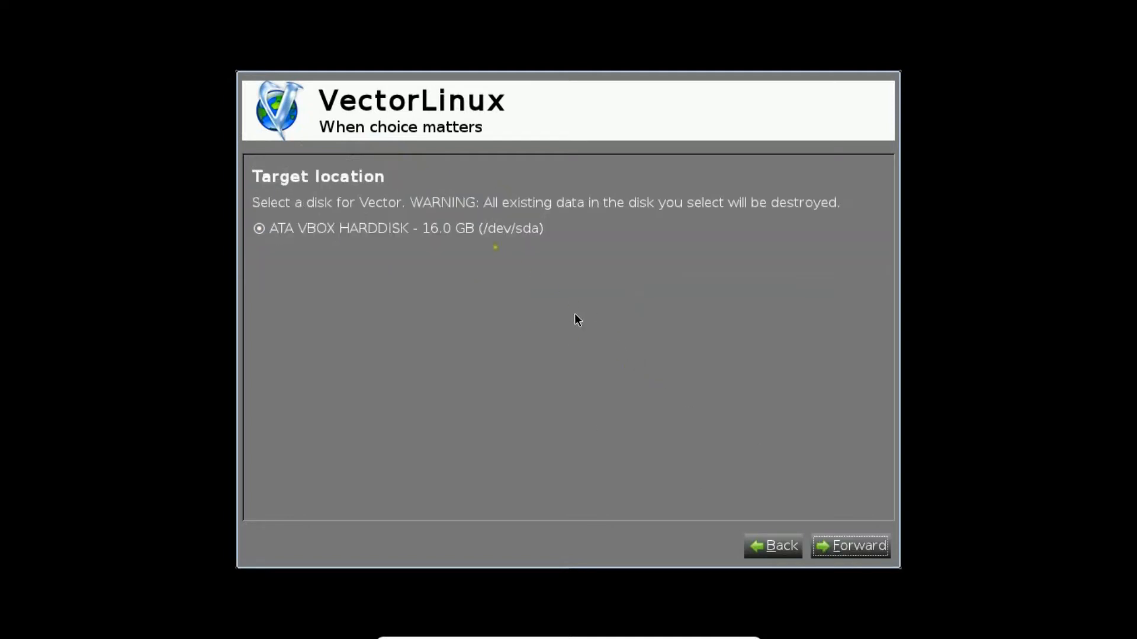
left_click(405, 229)
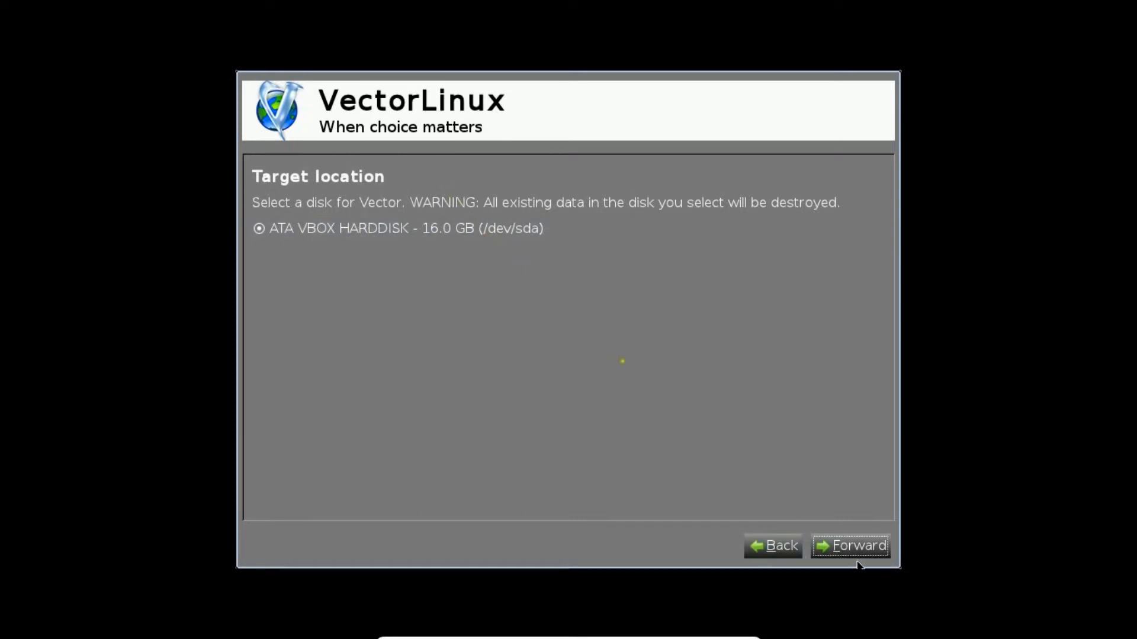
left_click(850, 545)
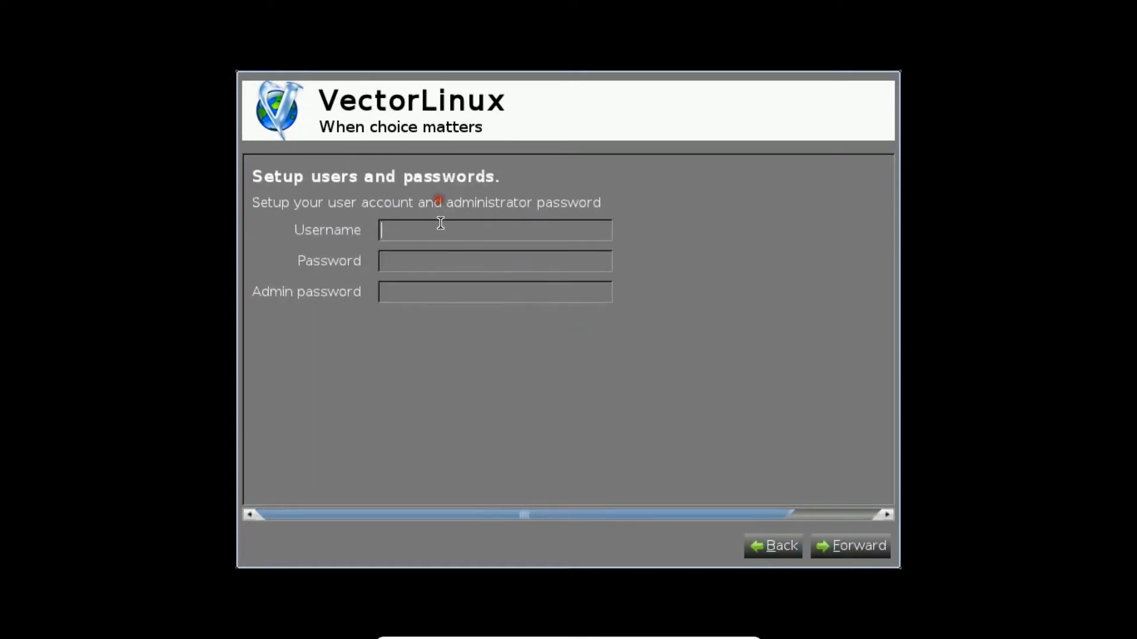
- Fill in username 'anand' and passwords, then proceed so the installer begins installing
type("anand")
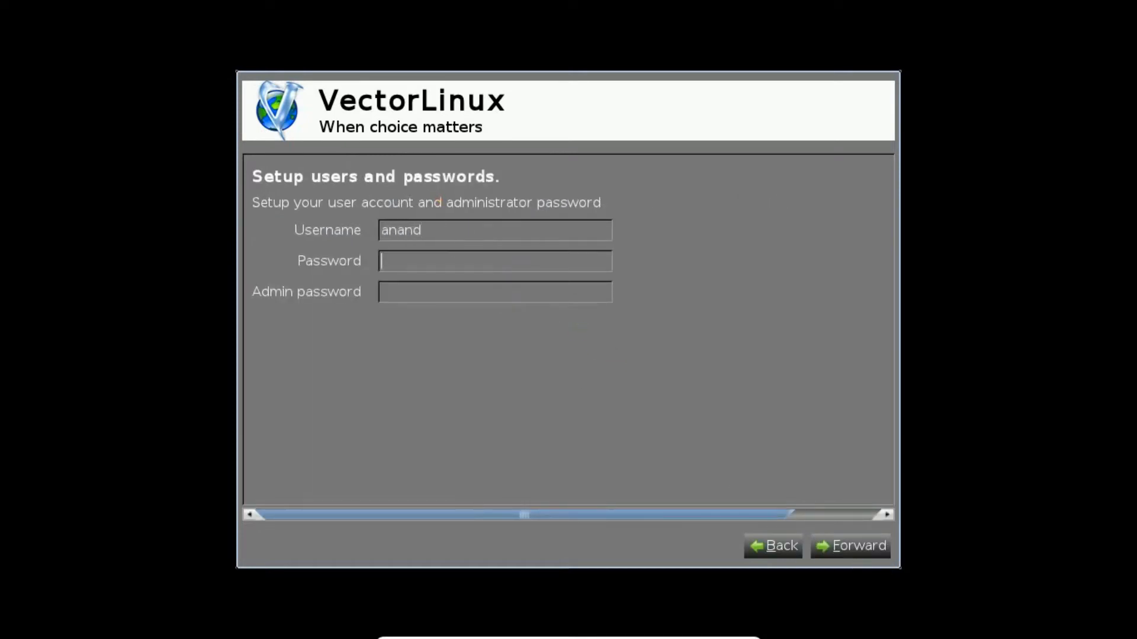
type("anand")
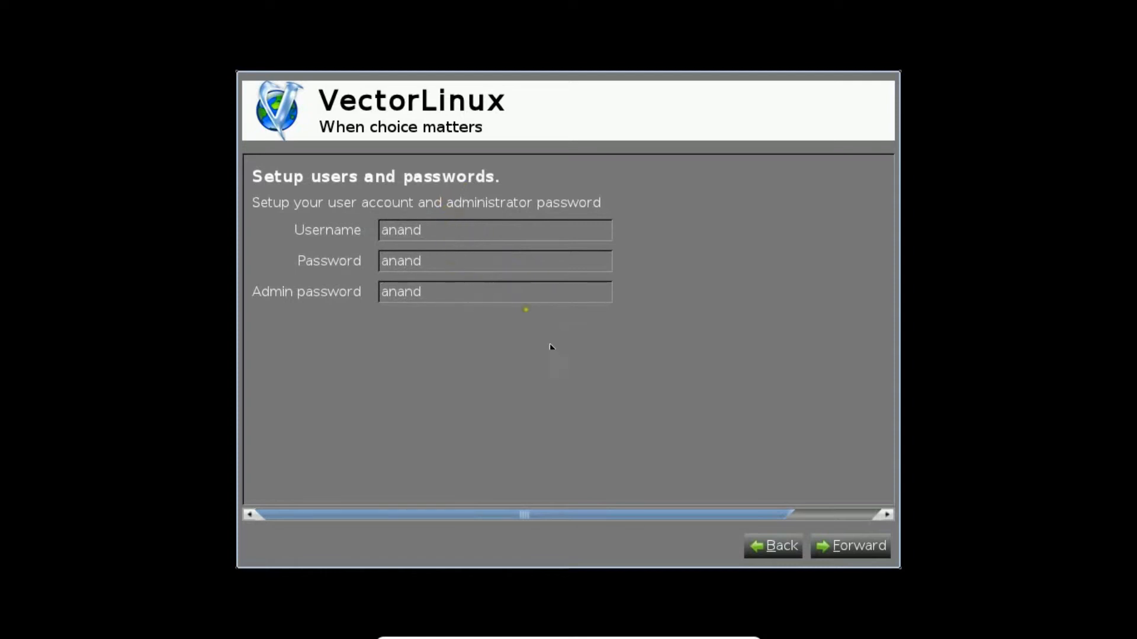
left_click(849, 545)
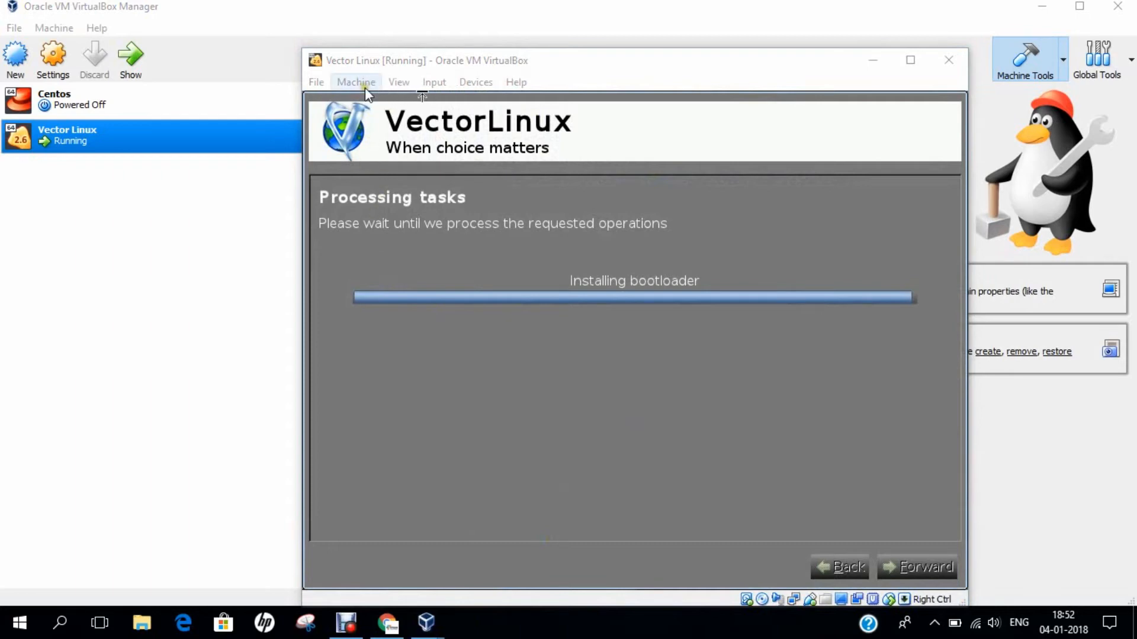
mouse_move(398, 82)
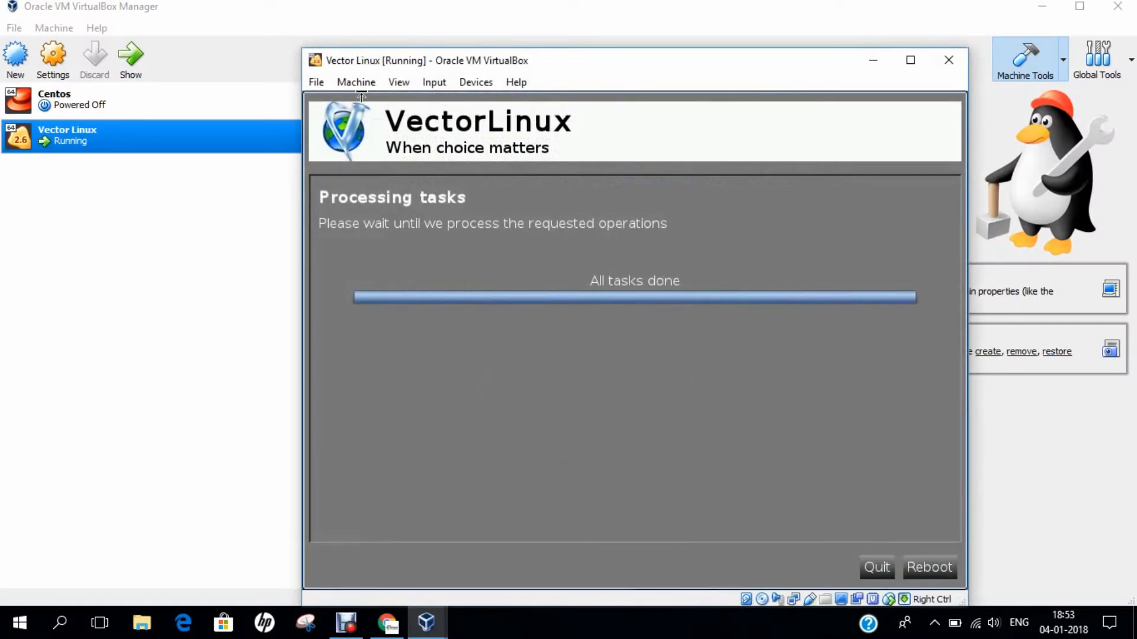
- Switch the VM window to full-screen mode and reboot into the newly installed system's GRUB menu
left_click(399, 82)
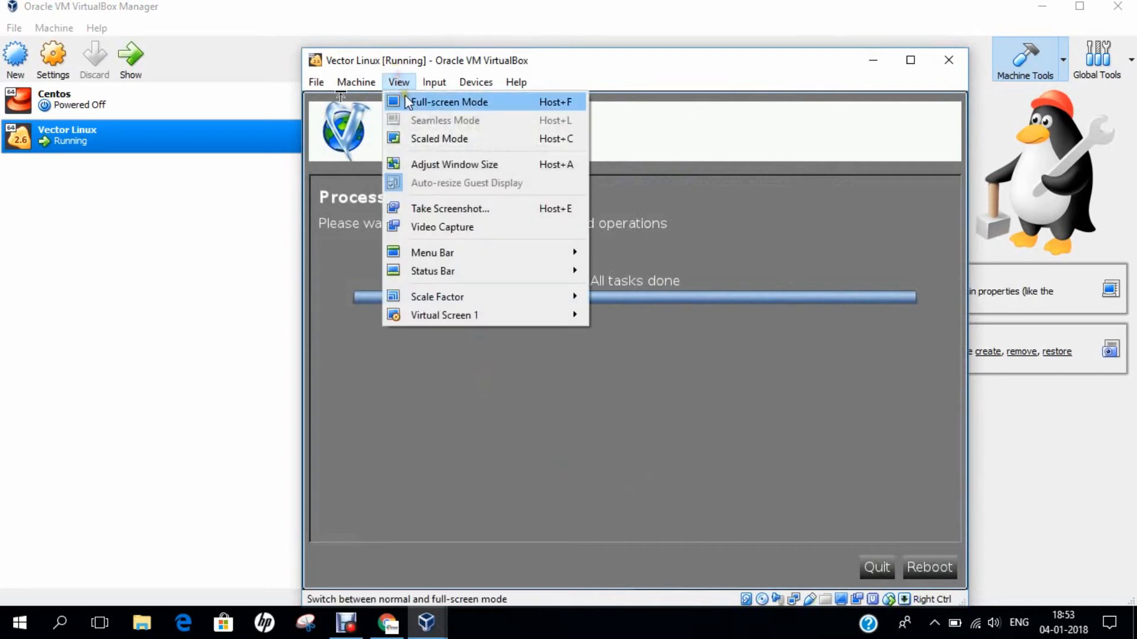
left_click(449, 102)
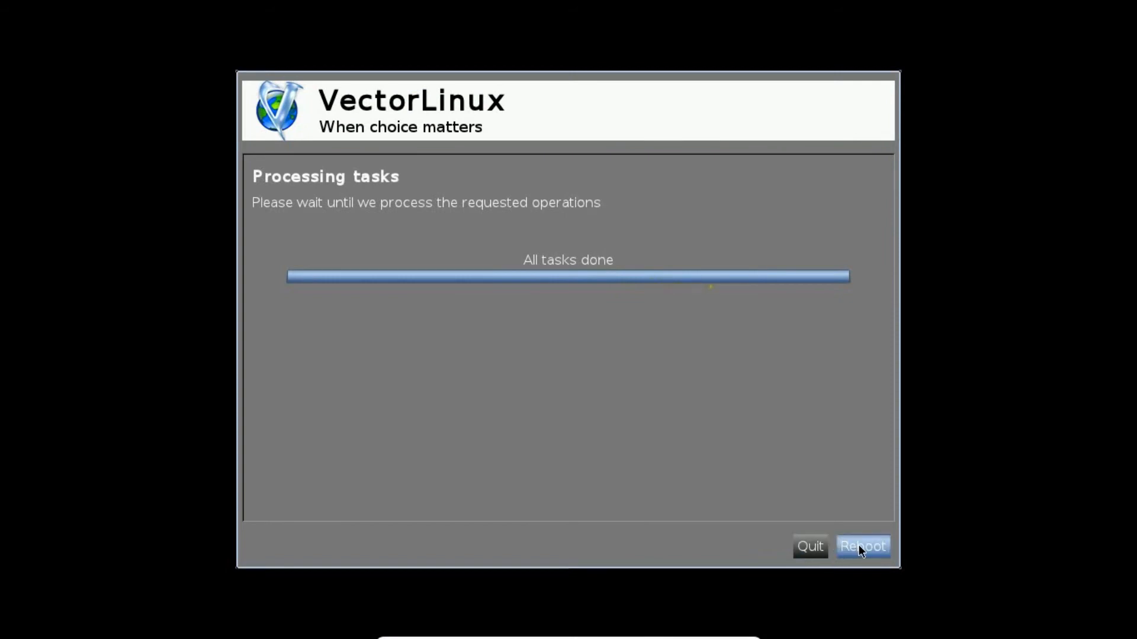
left_click(862, 547)
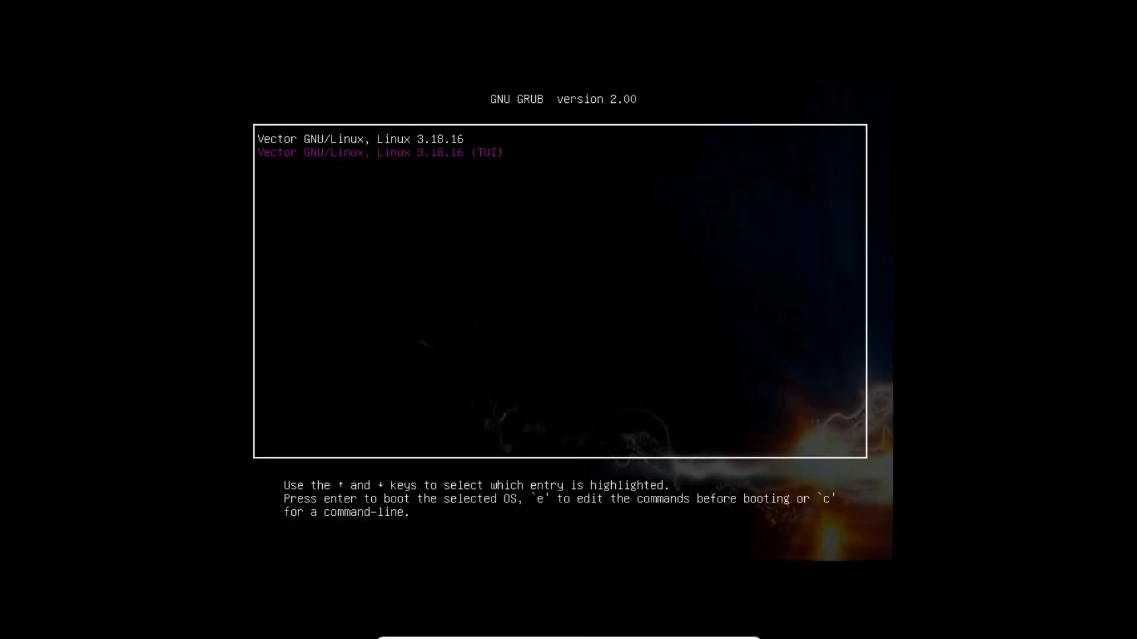
- Boot the Vector GNU/Linux, Linux 3.18.16 GRUB entry through to the desktop
key("Up")
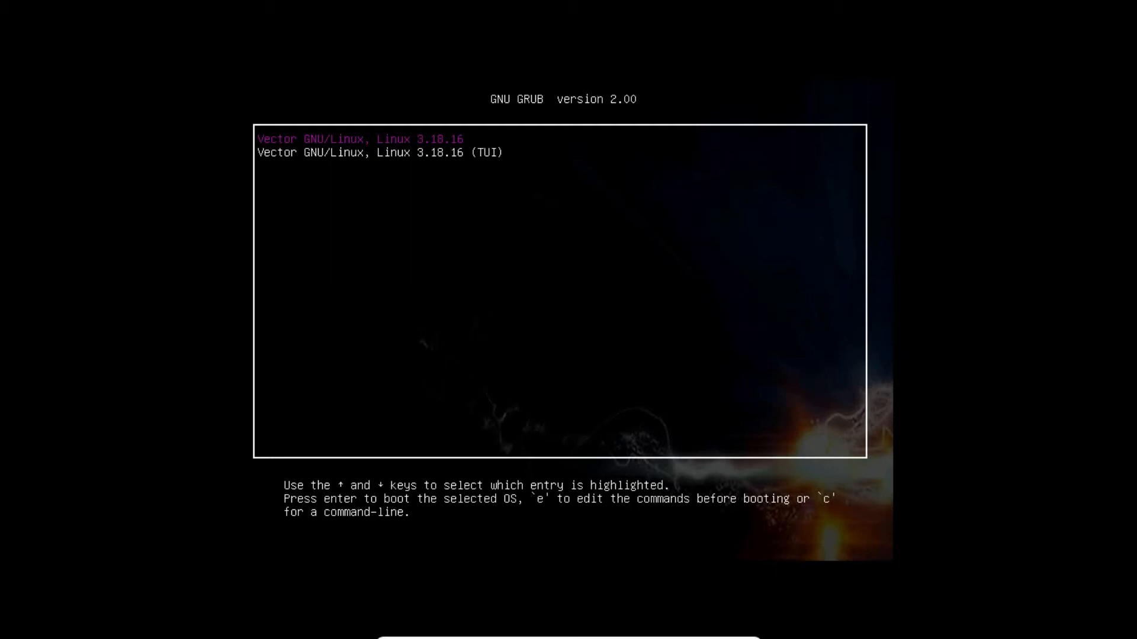
key("enter")
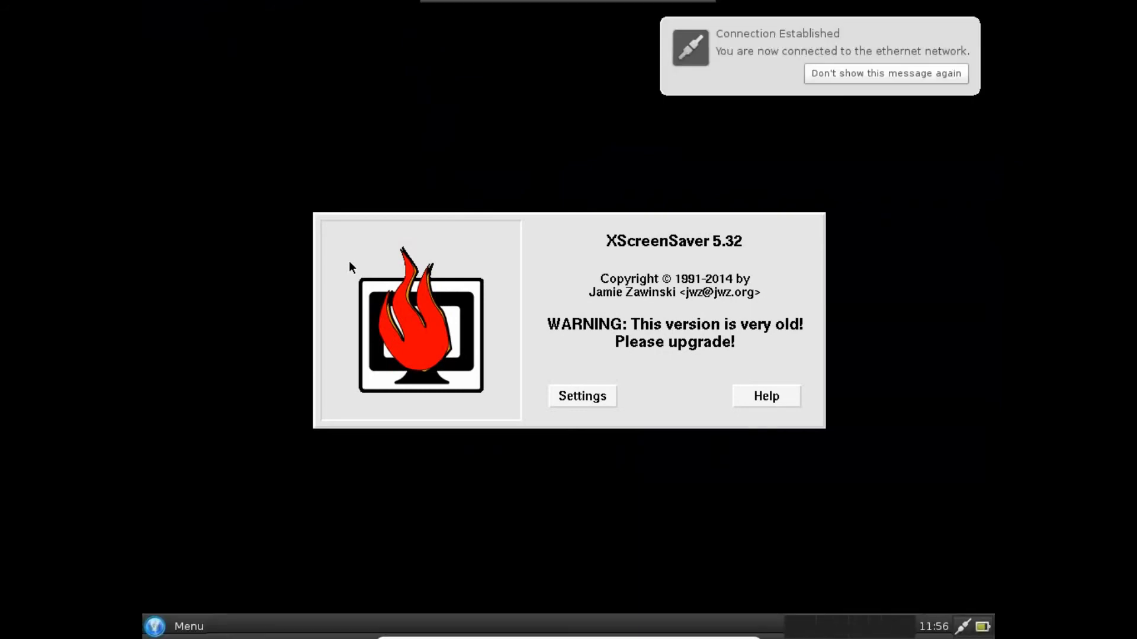
mouse_move(392, 227)
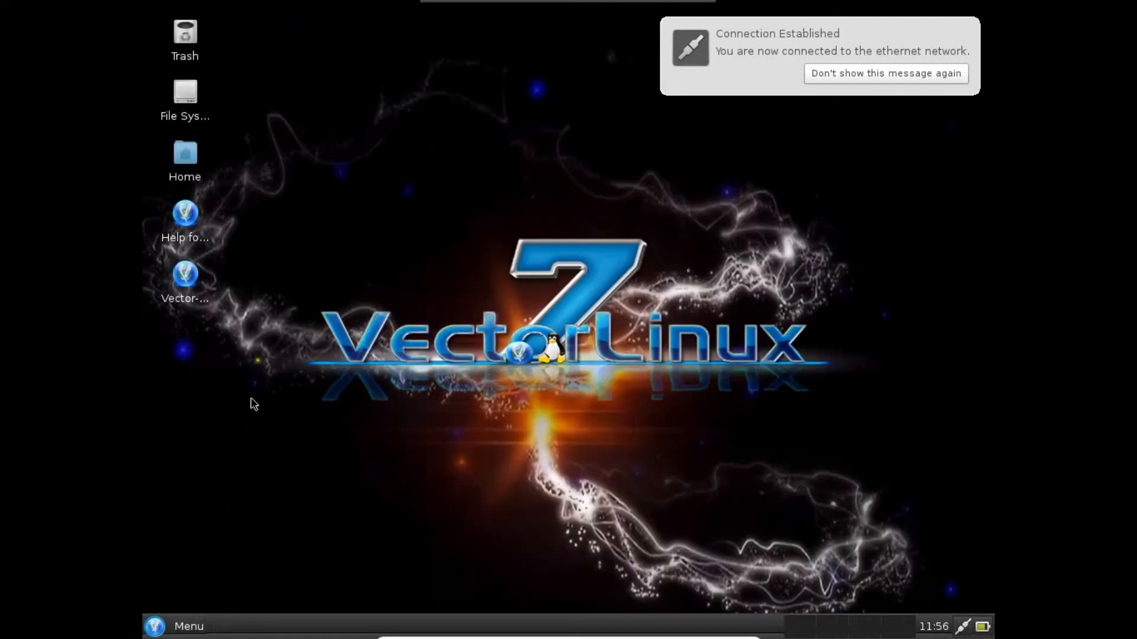
mouse_move(205, 219)
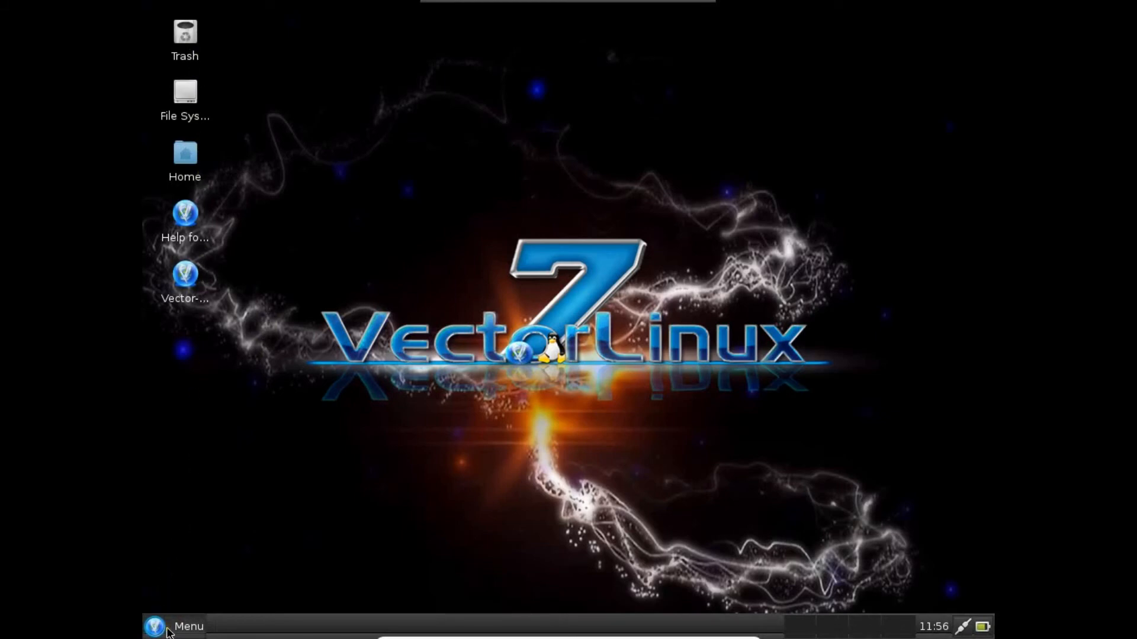
- Browse the VectorLinux menu through Accessories and Internet, ending on the Settings category
left_click(174, 627)
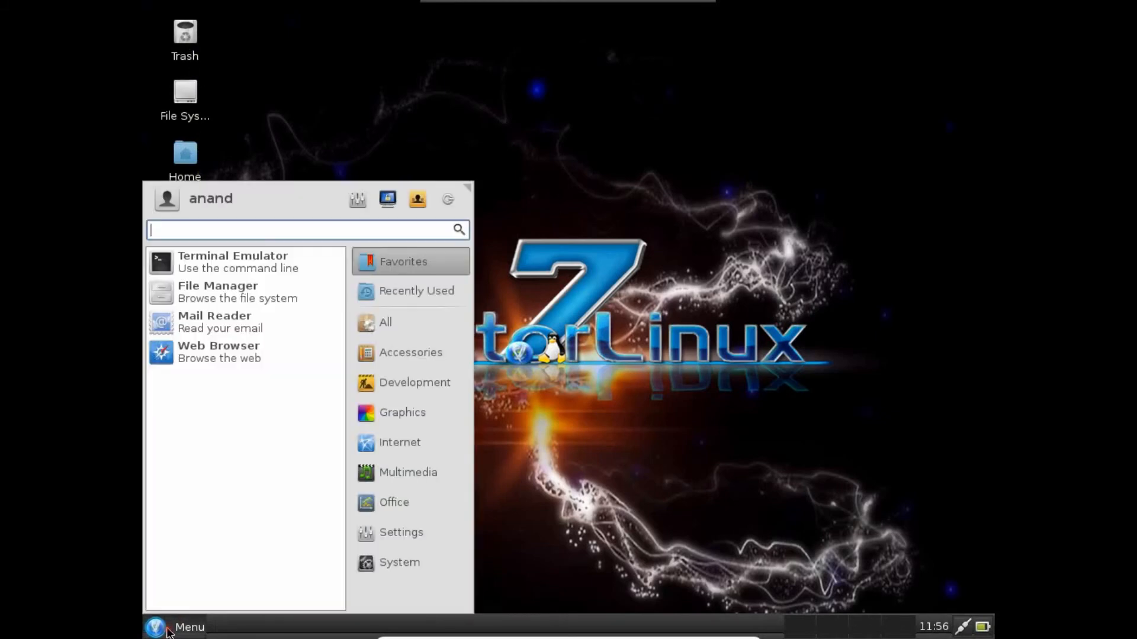
left_click(386, 322)
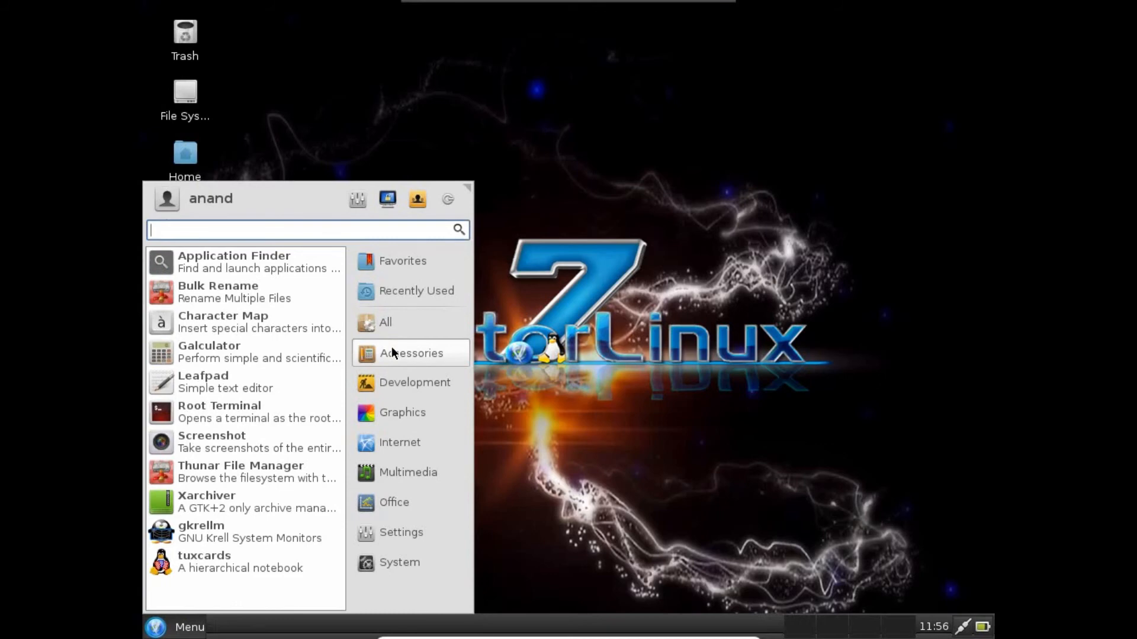
left_click(414, 383)
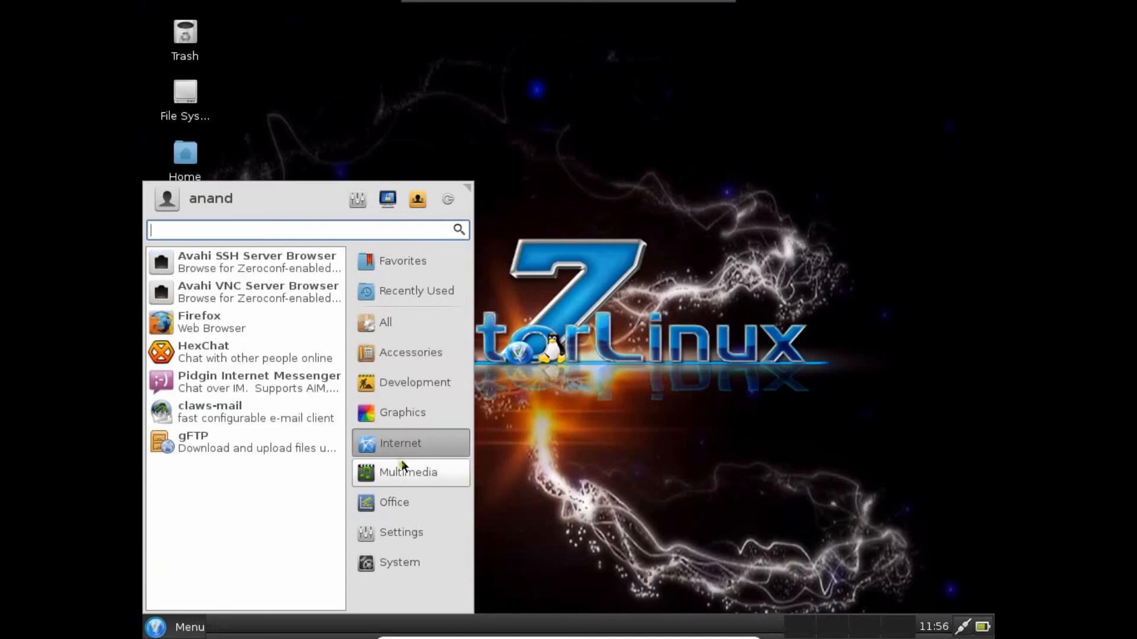
left_click(393, 502)
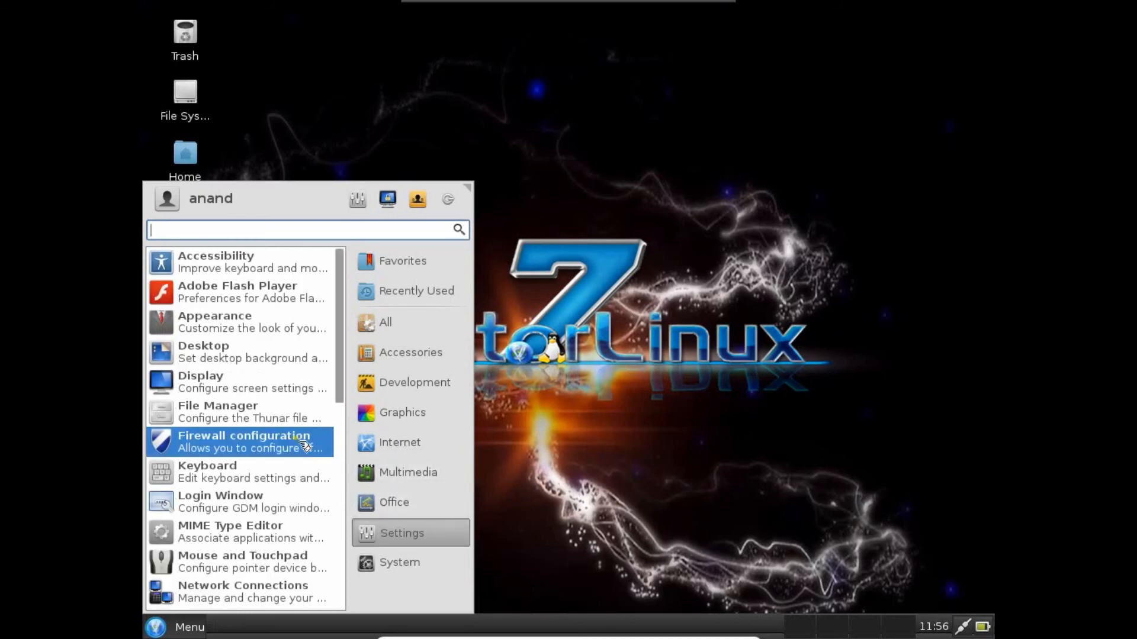
- Review the Display settings at 1024x768, close them, then bring up the desktop context menu
left_click(201, 381)
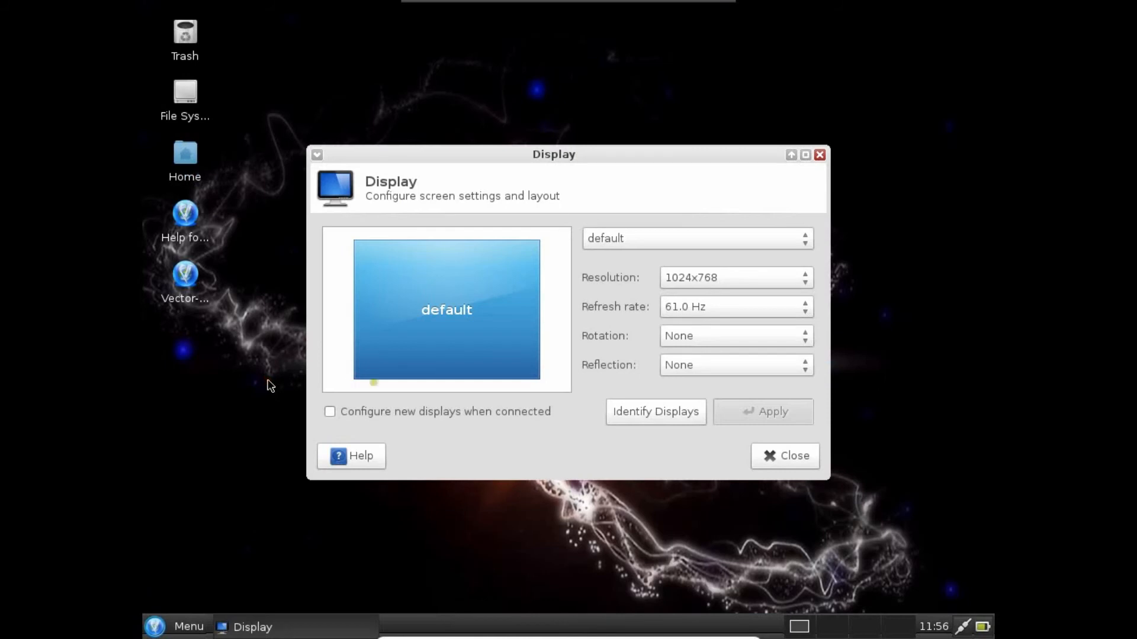
left_click(734, 277)
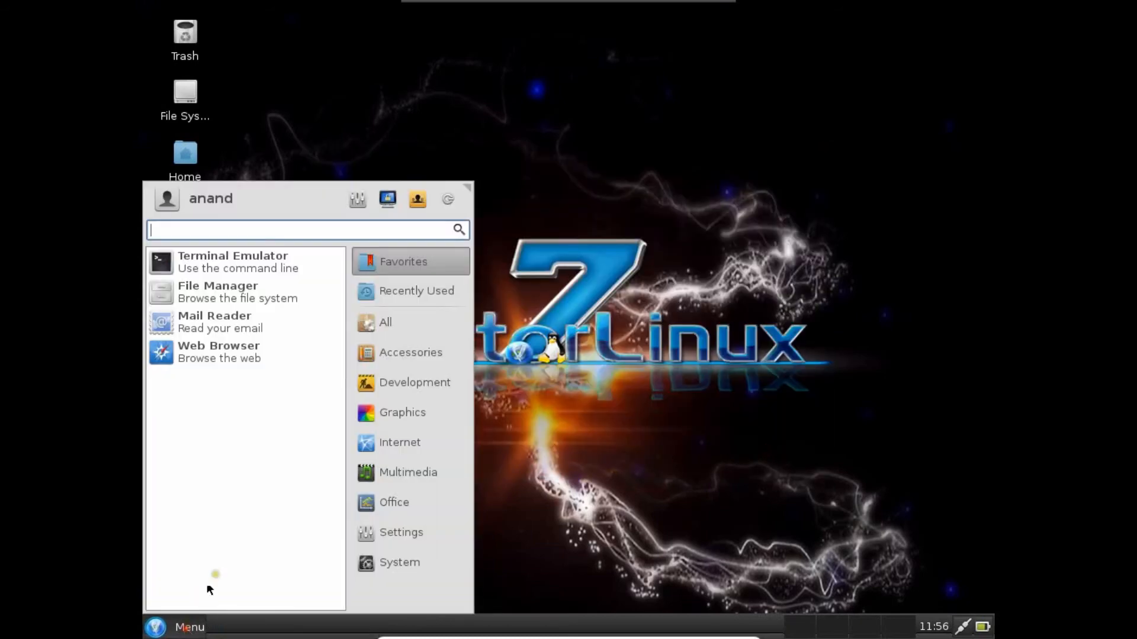
left_click(399, 563)
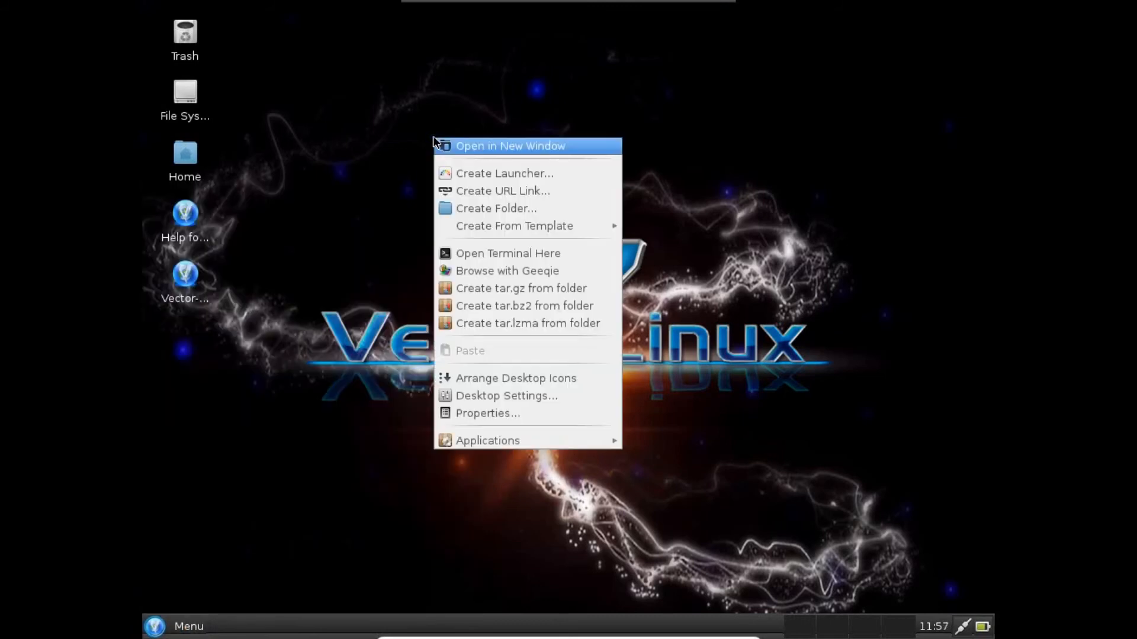
- In a new terminal run whoami, become root with su -, and run ifconfig showing eth0 at 10.0.2.15
left_click(484, 263)
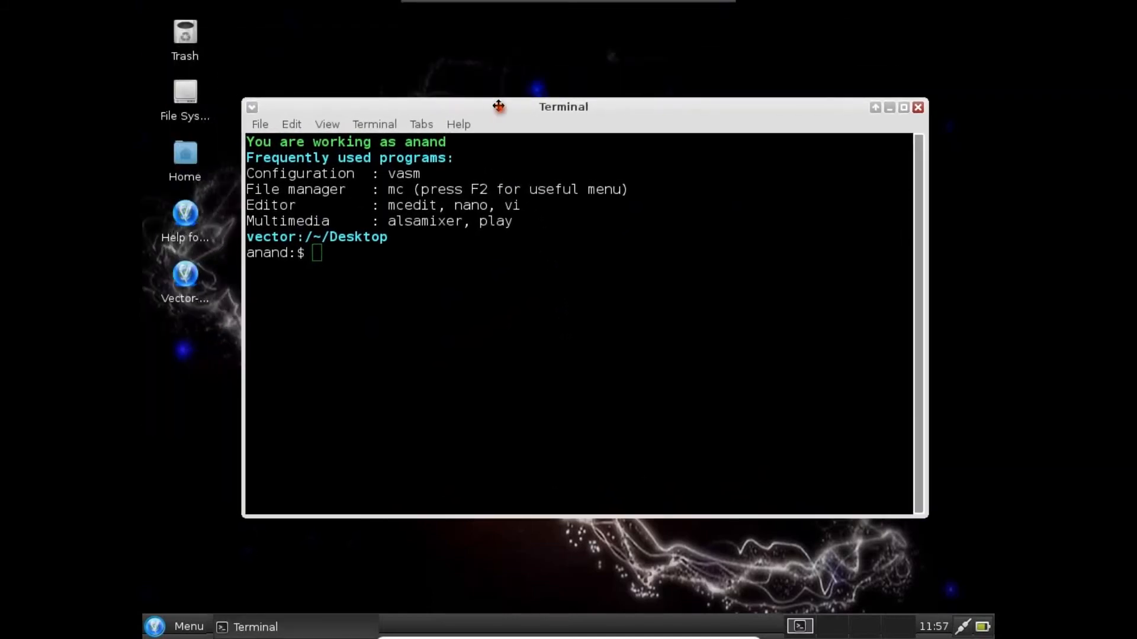
type("whoami")
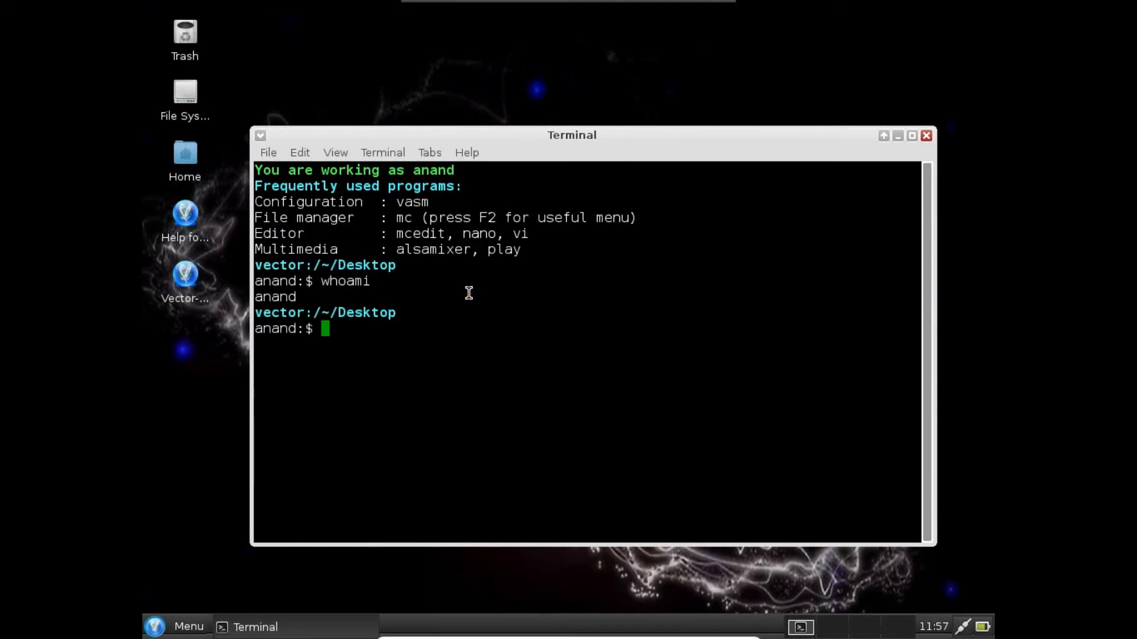
type("su")
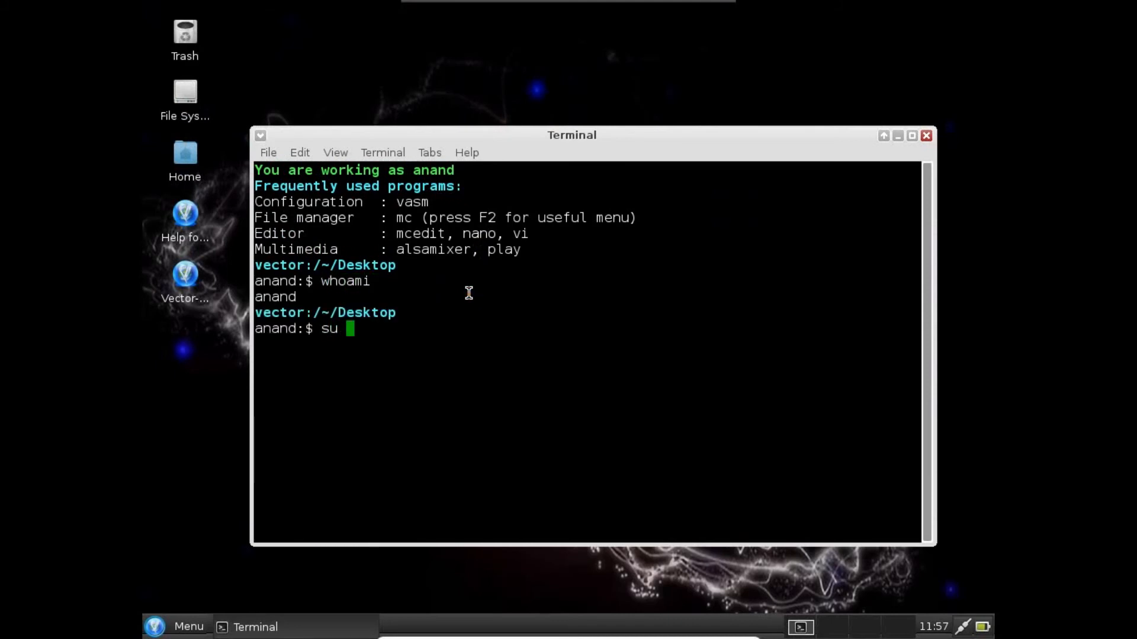
key("Return")
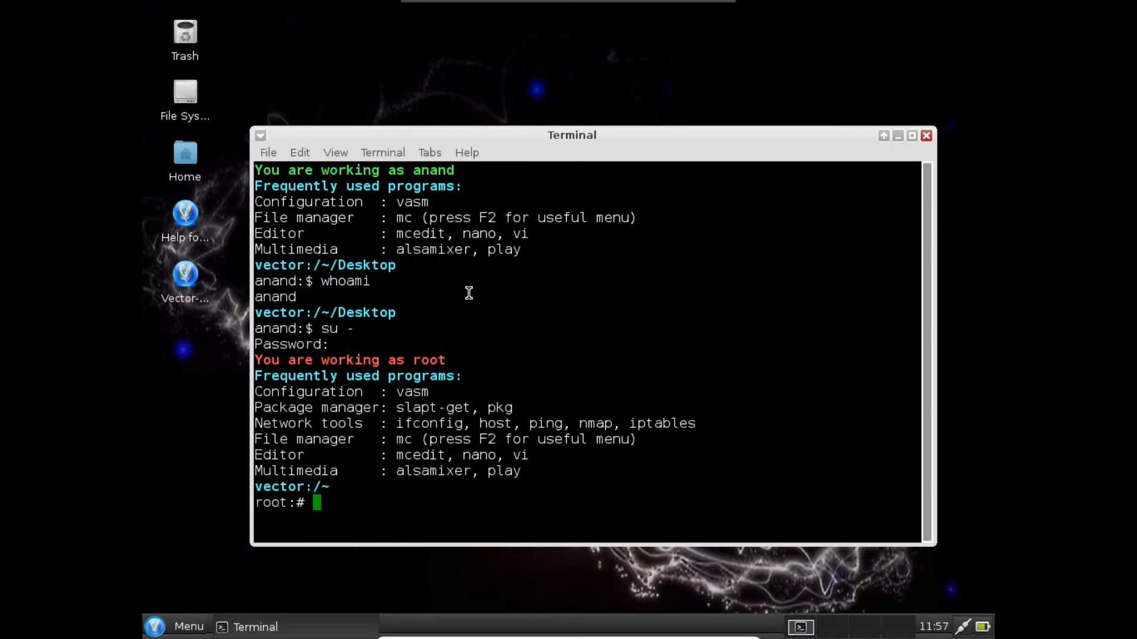
type("ifconfig")
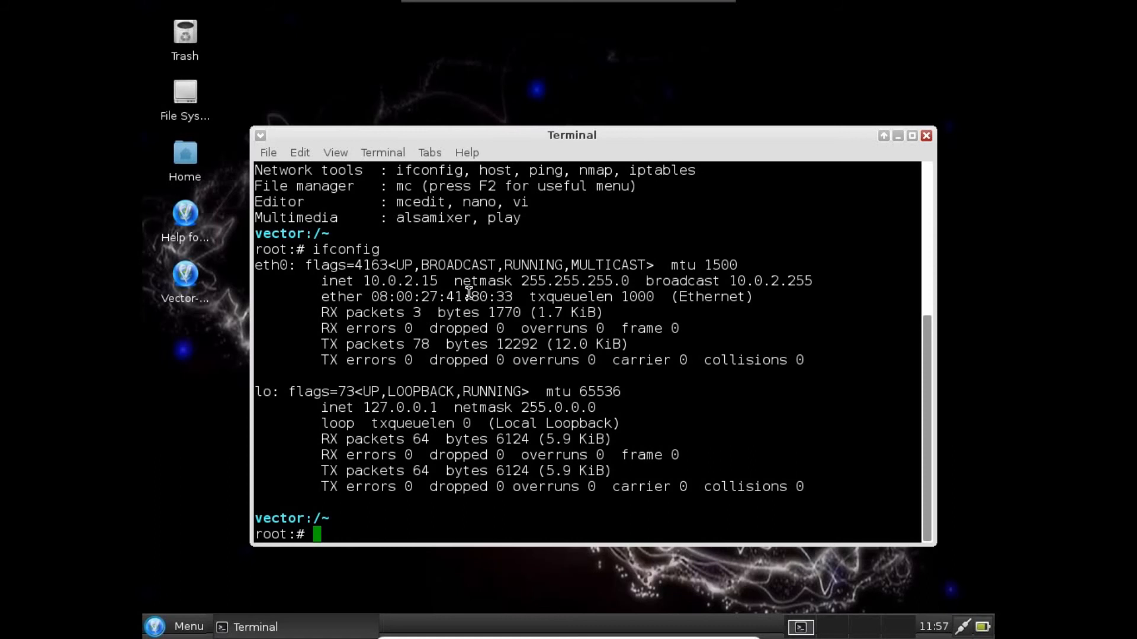
type("ping -c")
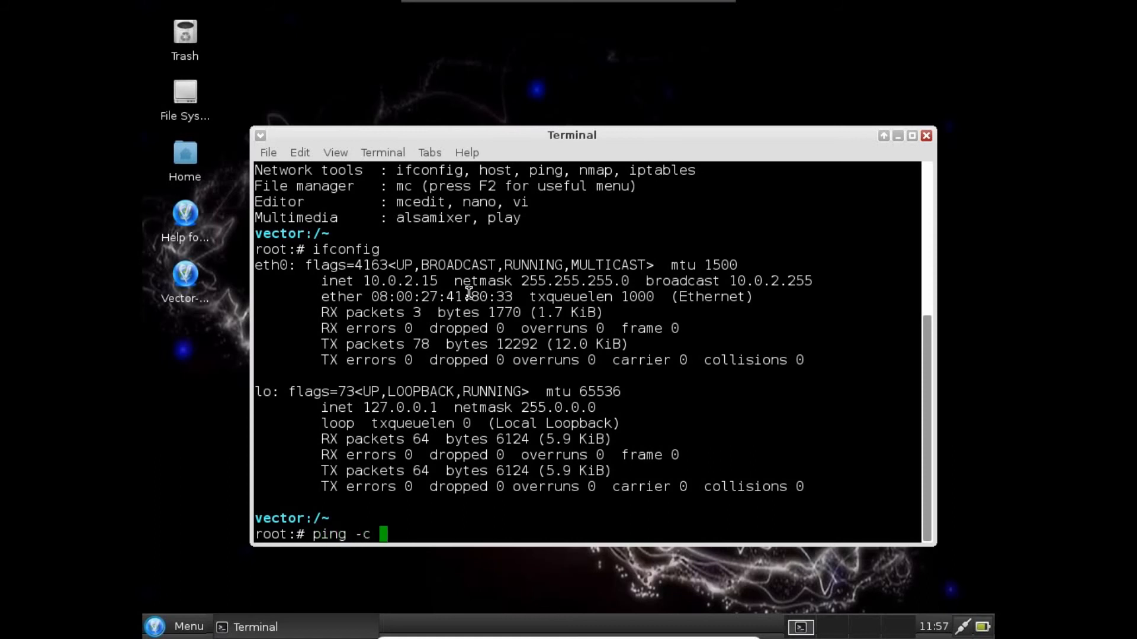
type("3 www.google")
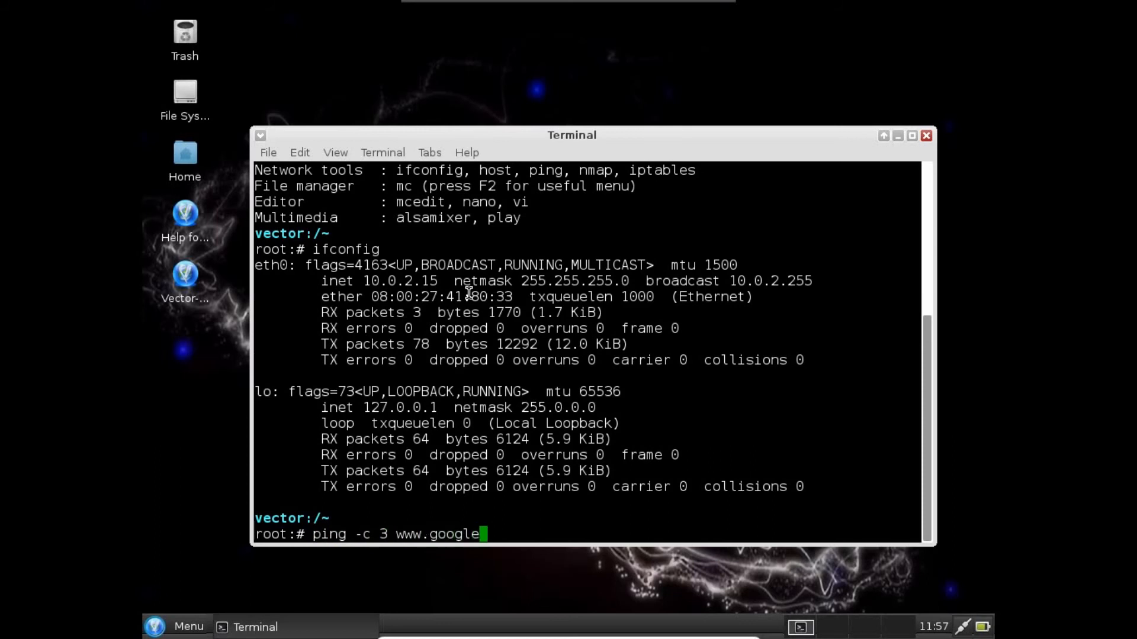
key("Return")
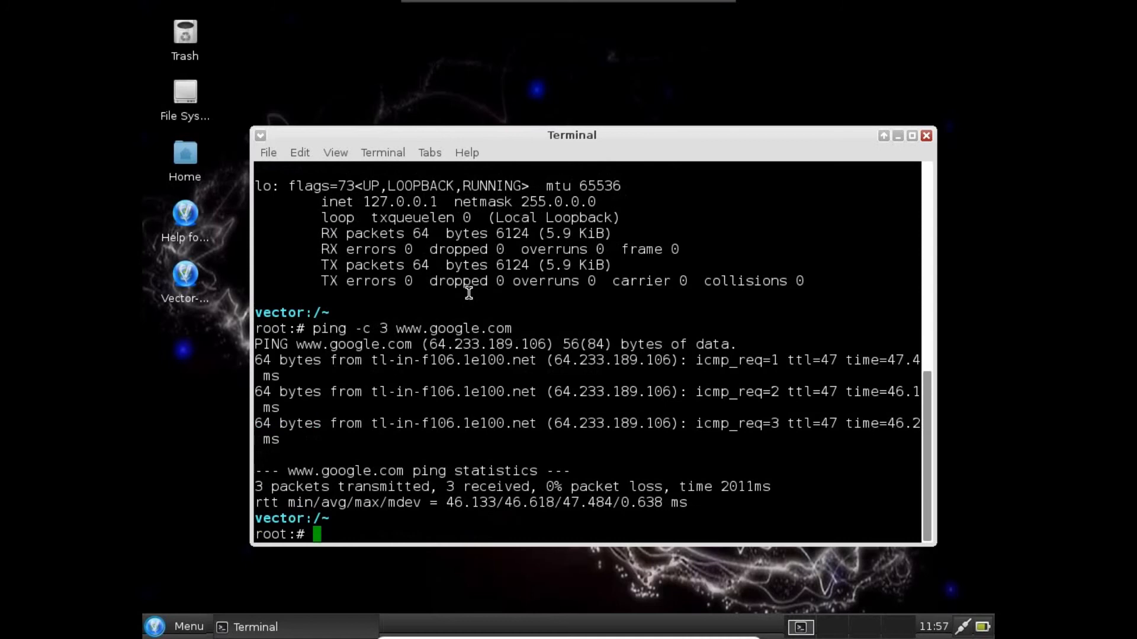
type("slapt")
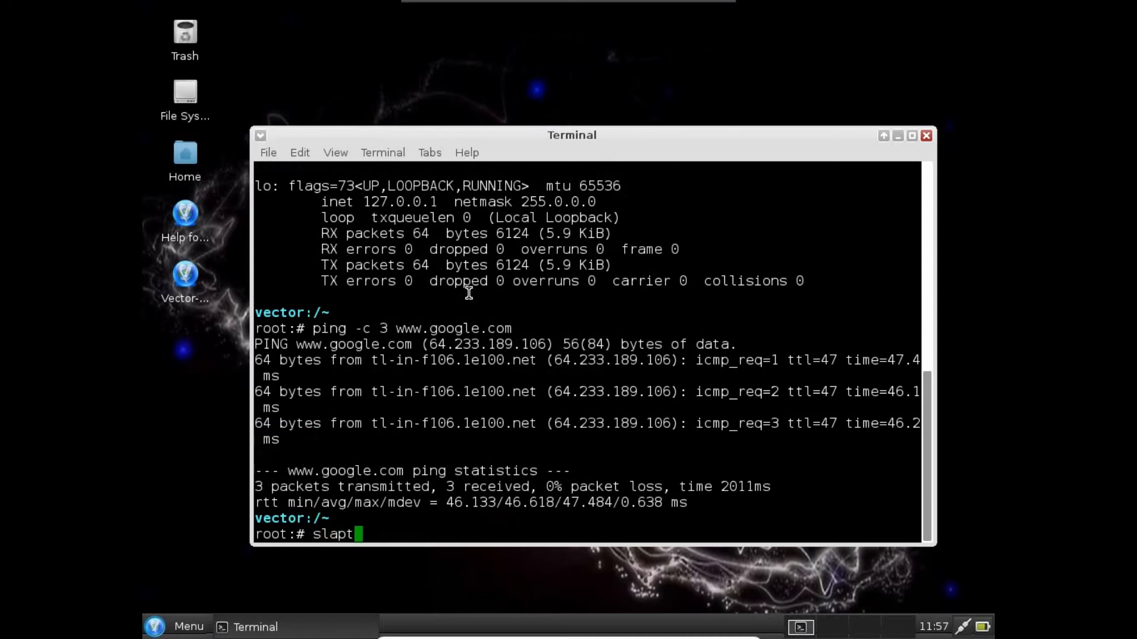
- Run slapt-get --update and answer y to refresh the package lists
type("-get")
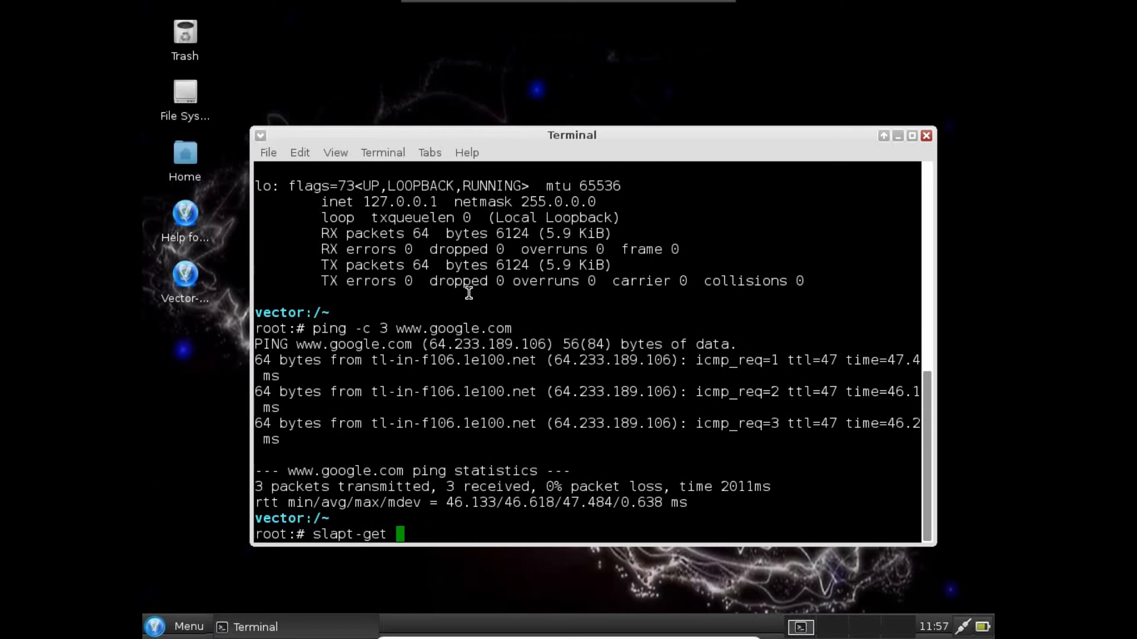
type("--up")
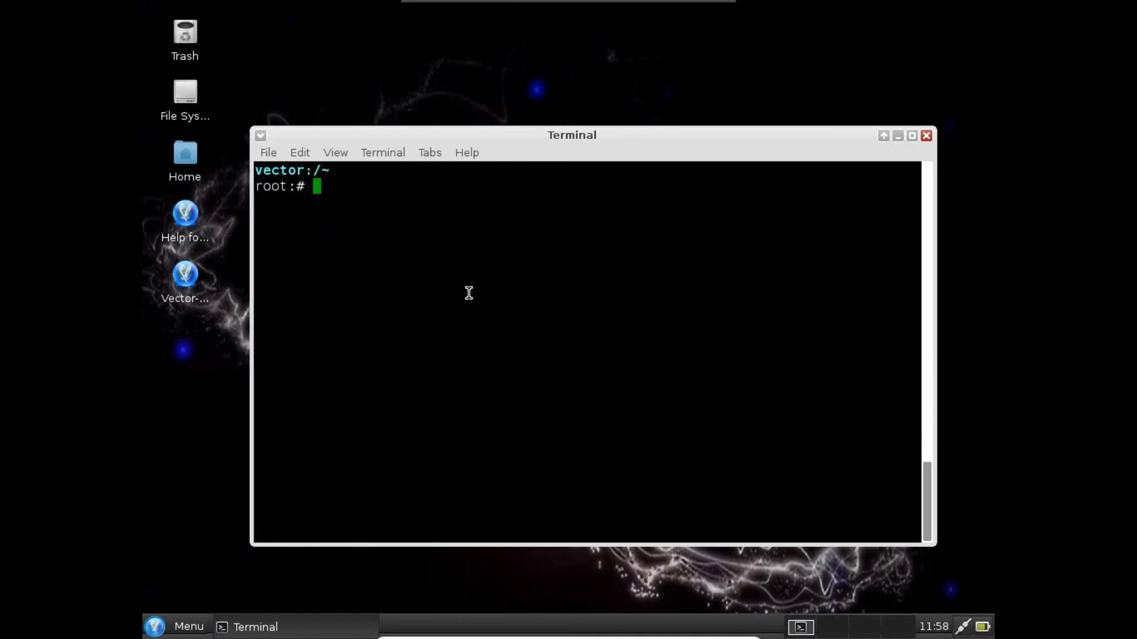
type("y")
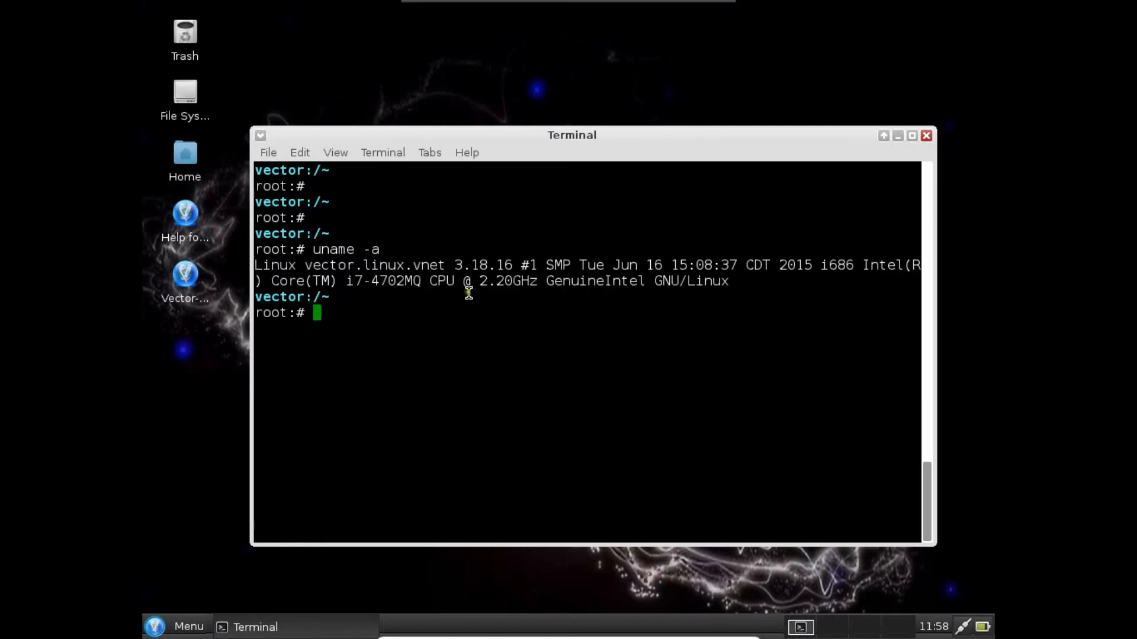
- Select text in the uname -a output reporting Linux 3.18.16 i686
double_click(471, 264)
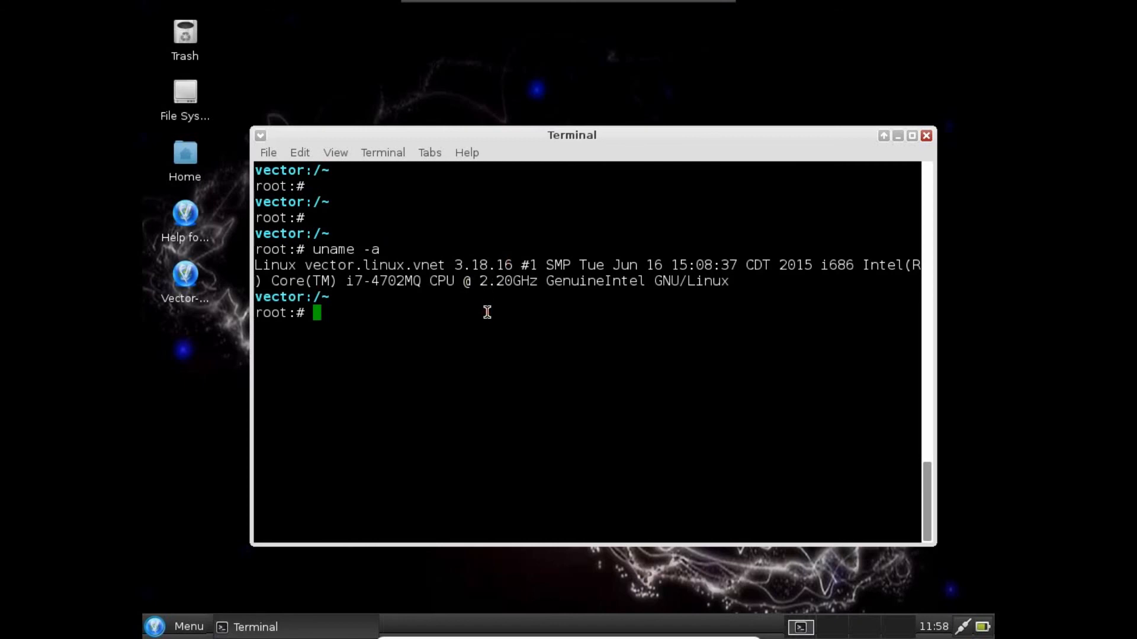
- Run slapt-get --install kernel-headers and answer y to the 733.0kB download prompt
type("slapt -")
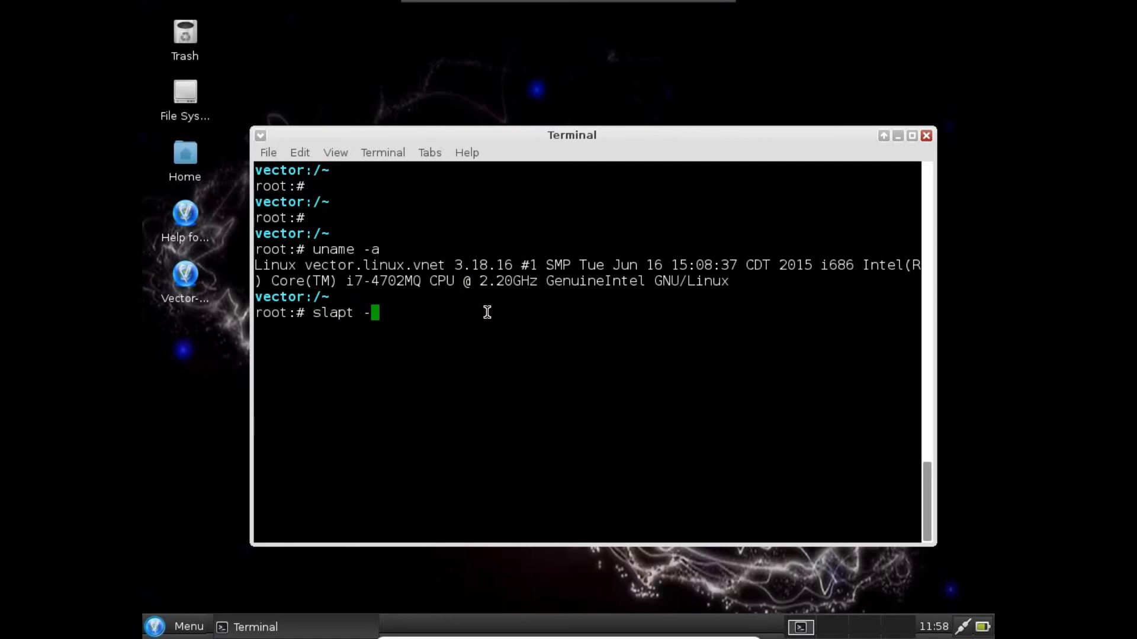
type("get")
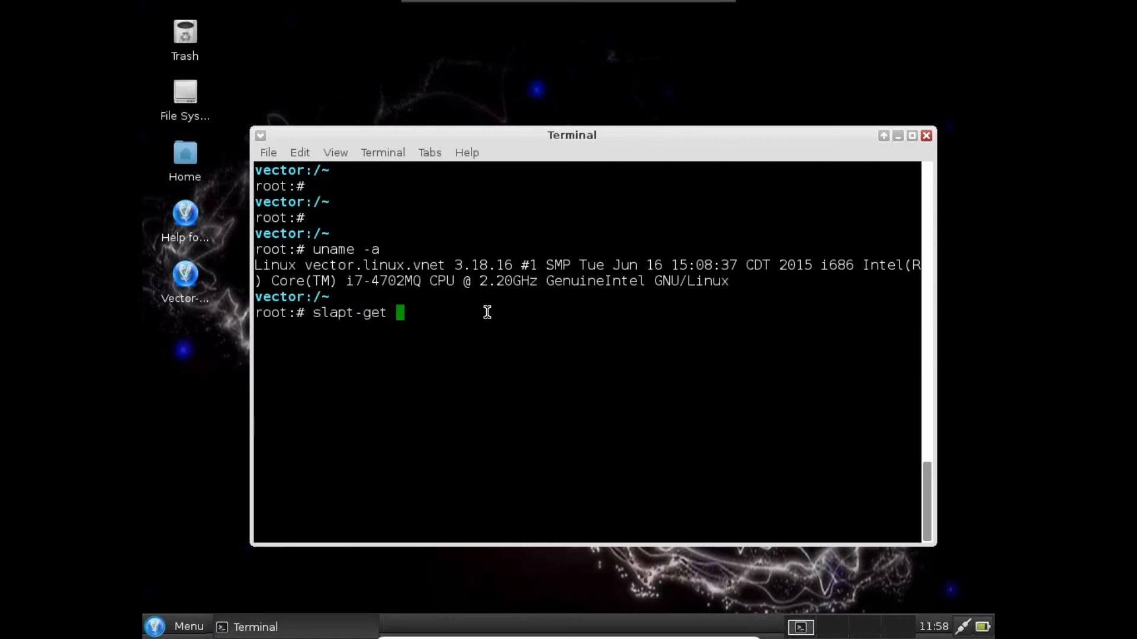
type("--install kernel-")
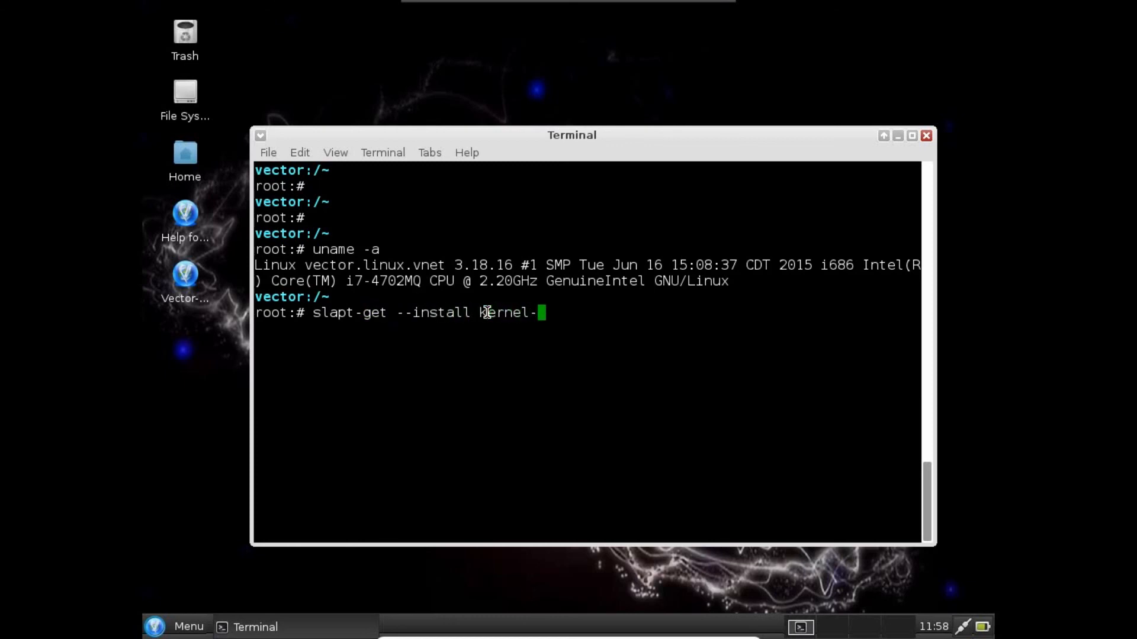
type("headers")
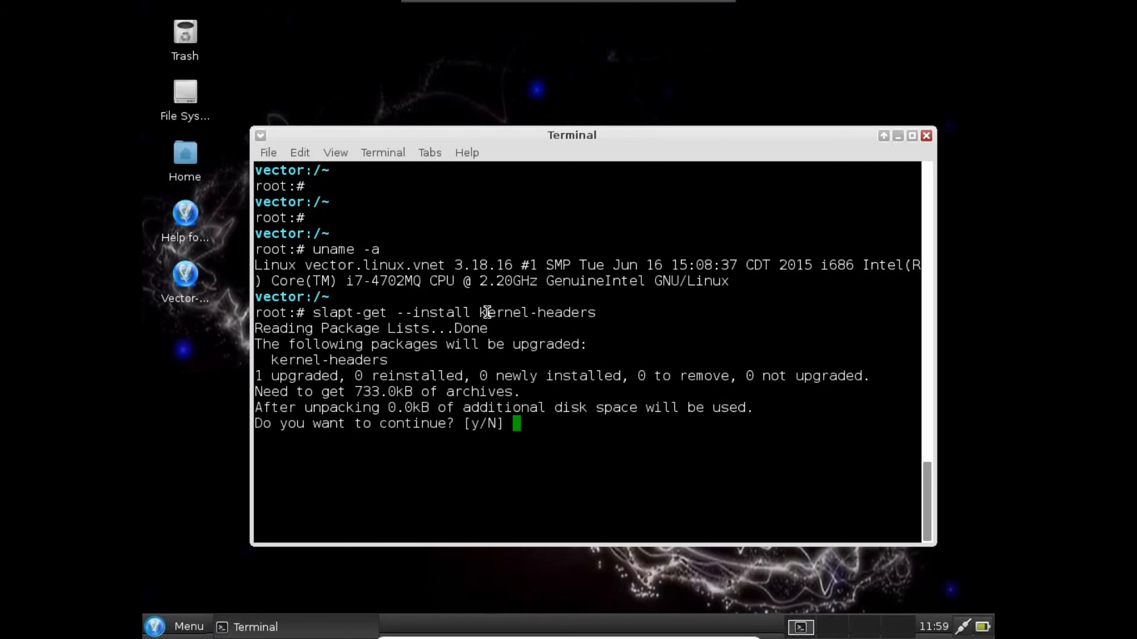
type("y")
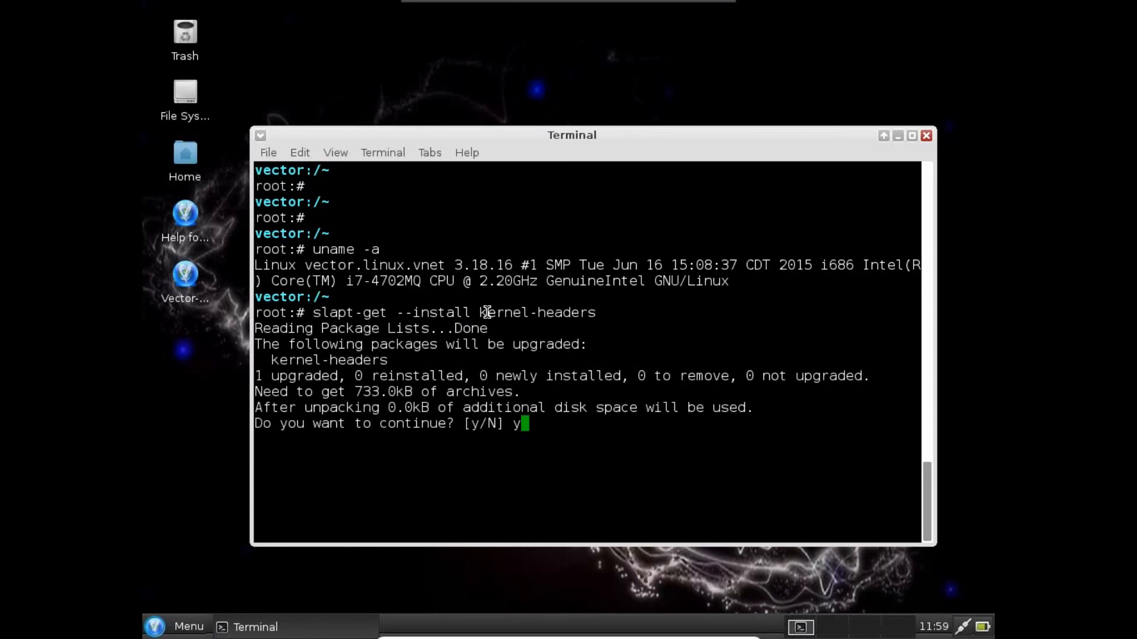
key("Return")
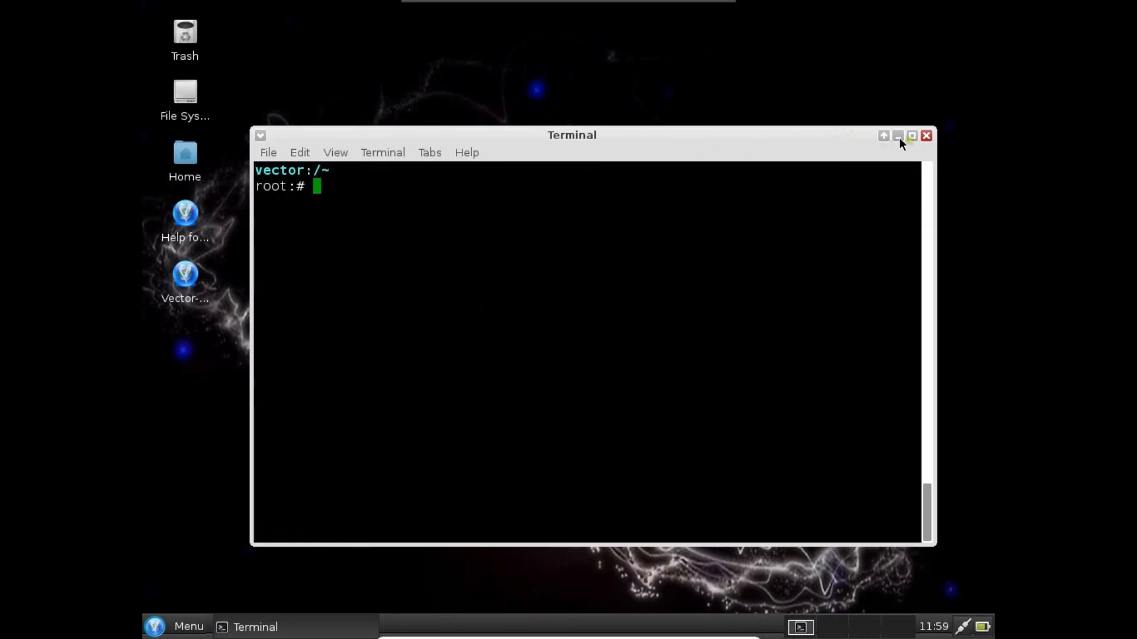
- Minimize the Terminal window, leaving the bare VectorLinux desktop
left_click(898, 135)
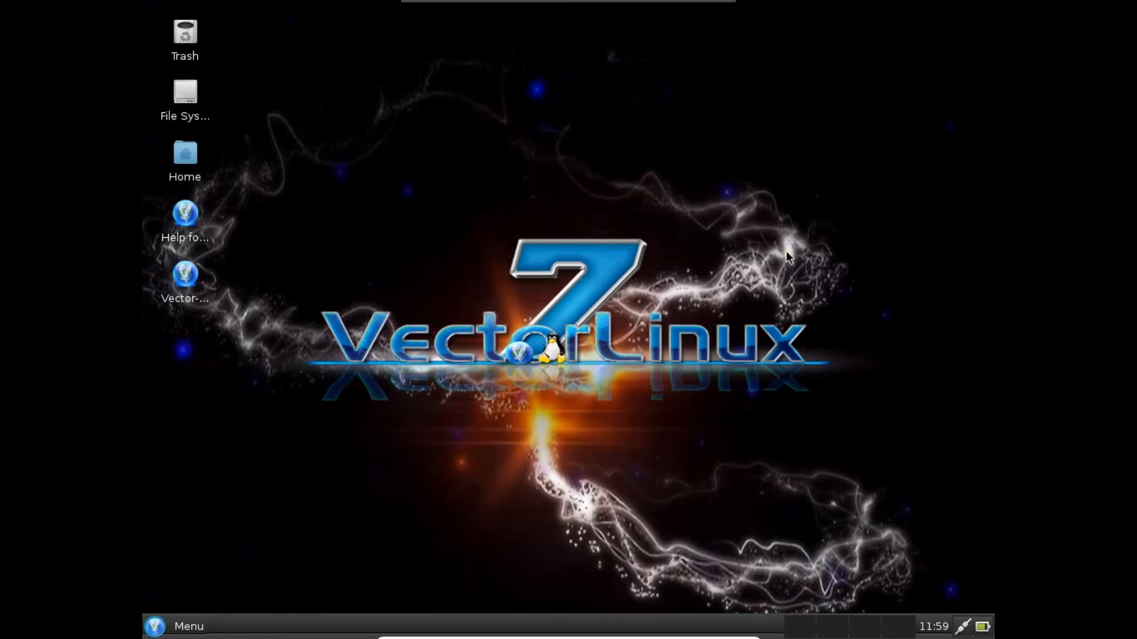